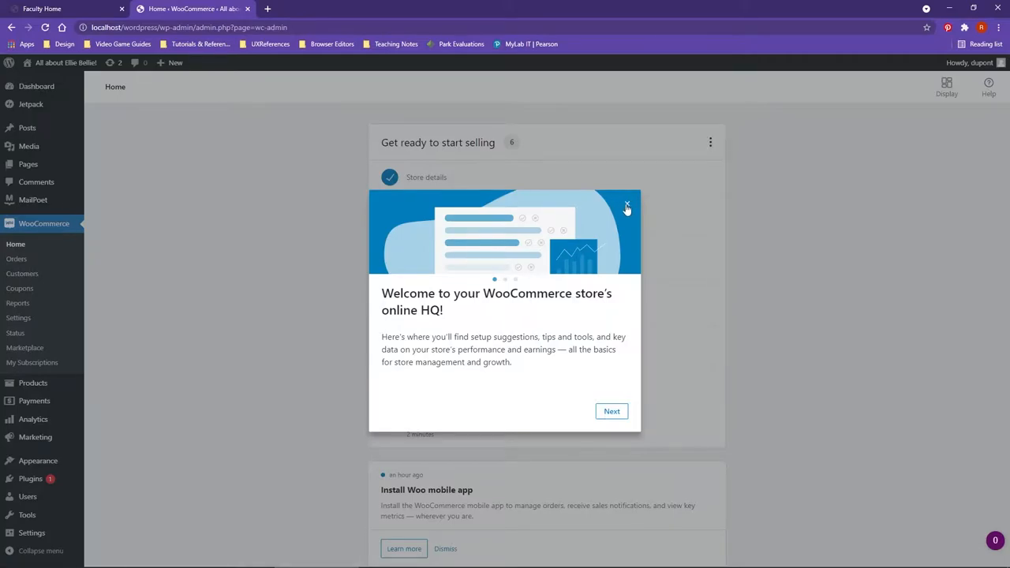
Dismiss the 'Welcome to your WooCommerce store' pop-up to reveal the setup checklist
click(627, 208)
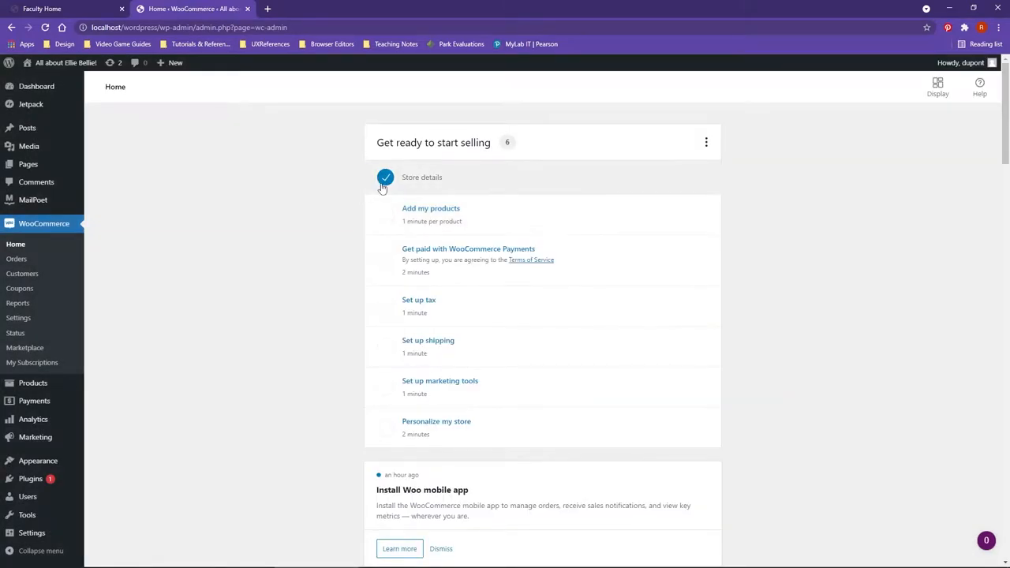
mouse_move(419, 164)
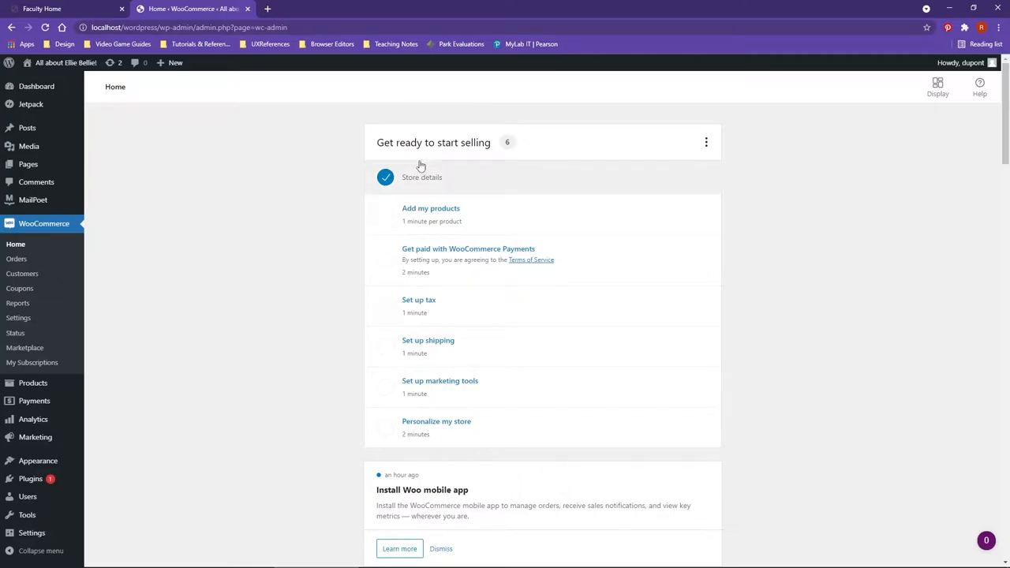
mouse_move(308, 187)
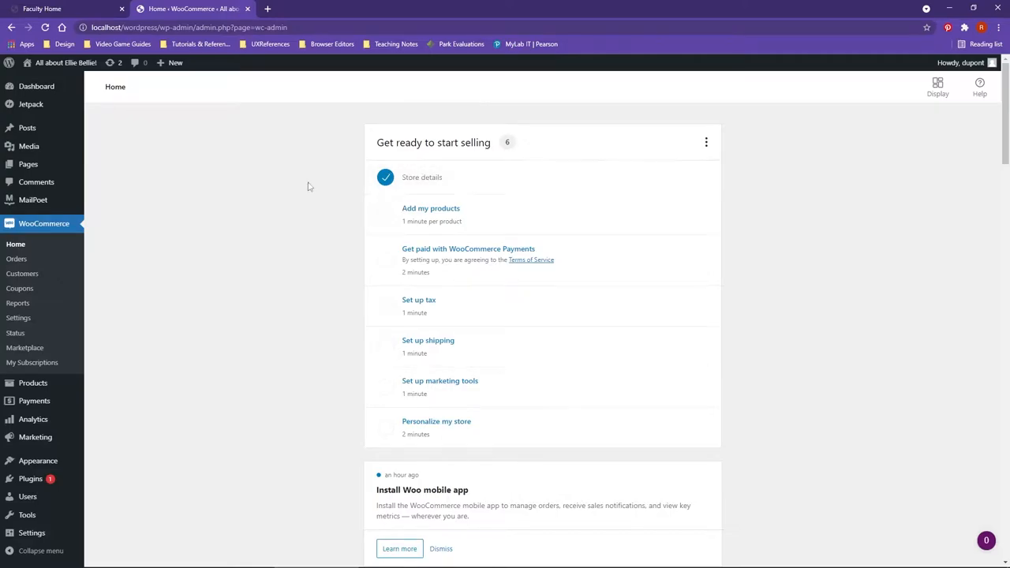
mouse_move(27, 128)
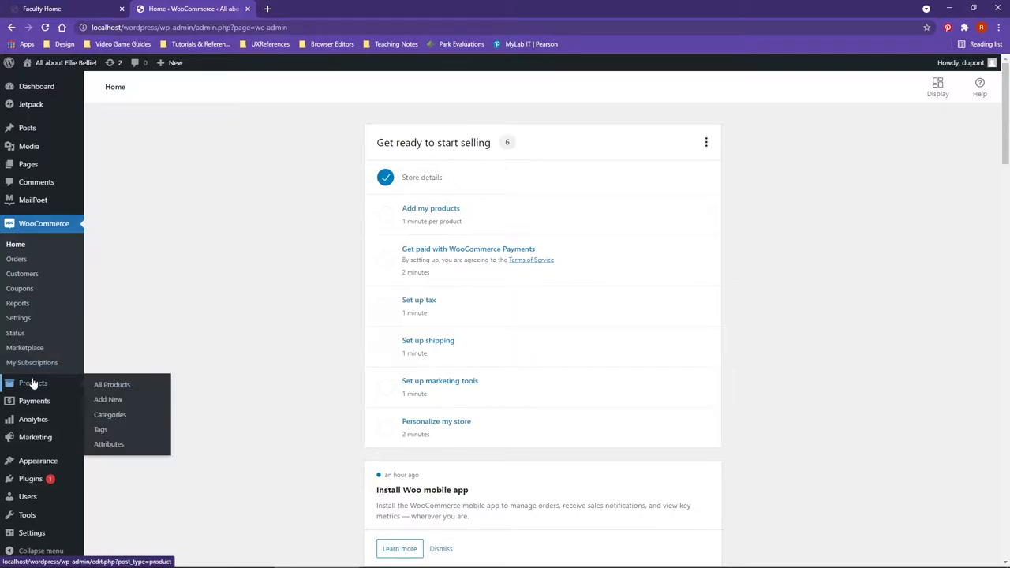
Start a new product from the empty Products page via Create Product
click(111, 385)
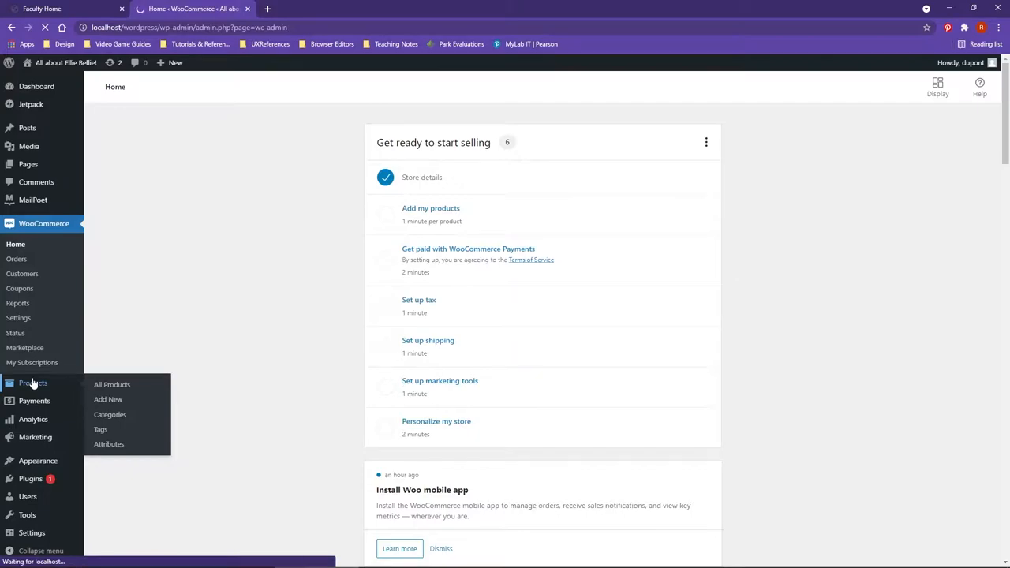
click(112, 385)
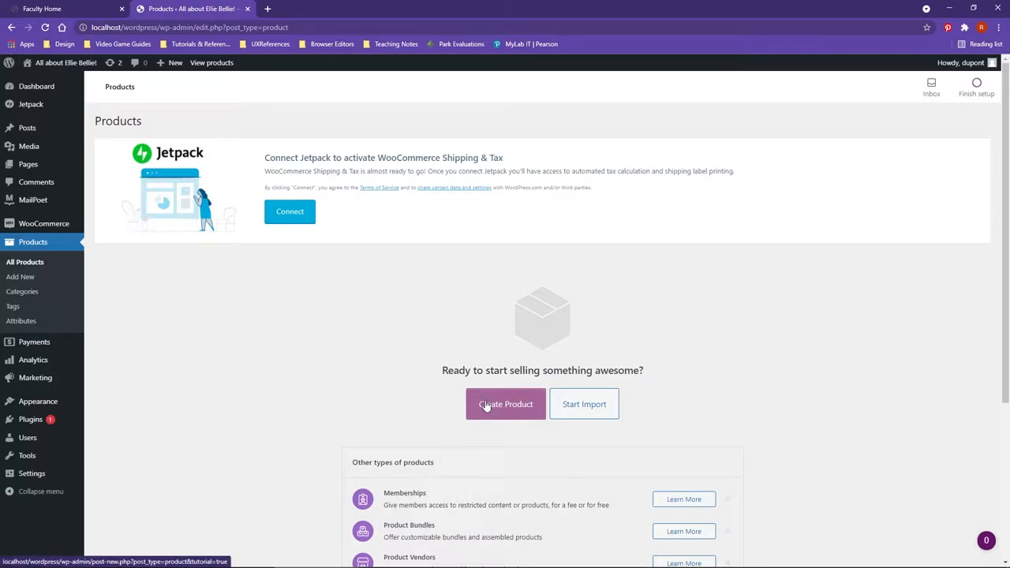
click(505, 404)
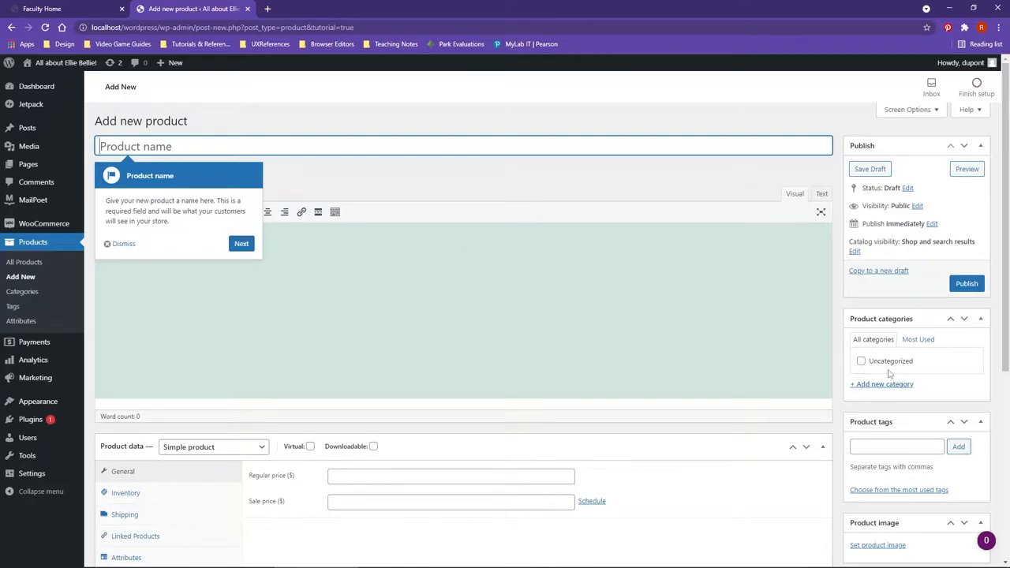
Add a new 'Cat Toy' product category and leave it ticked
click(882, 384)
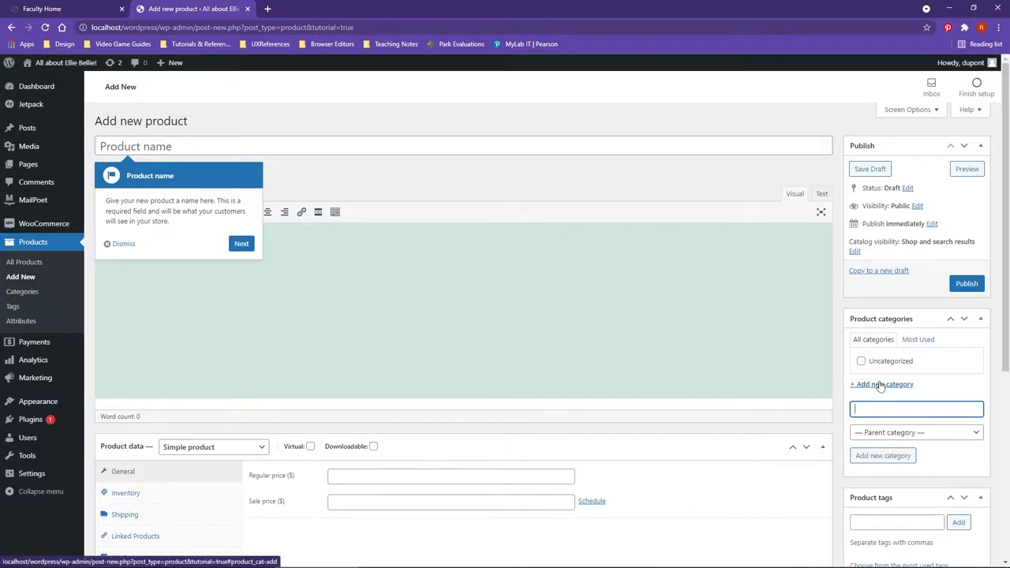
text(Cat Toy)
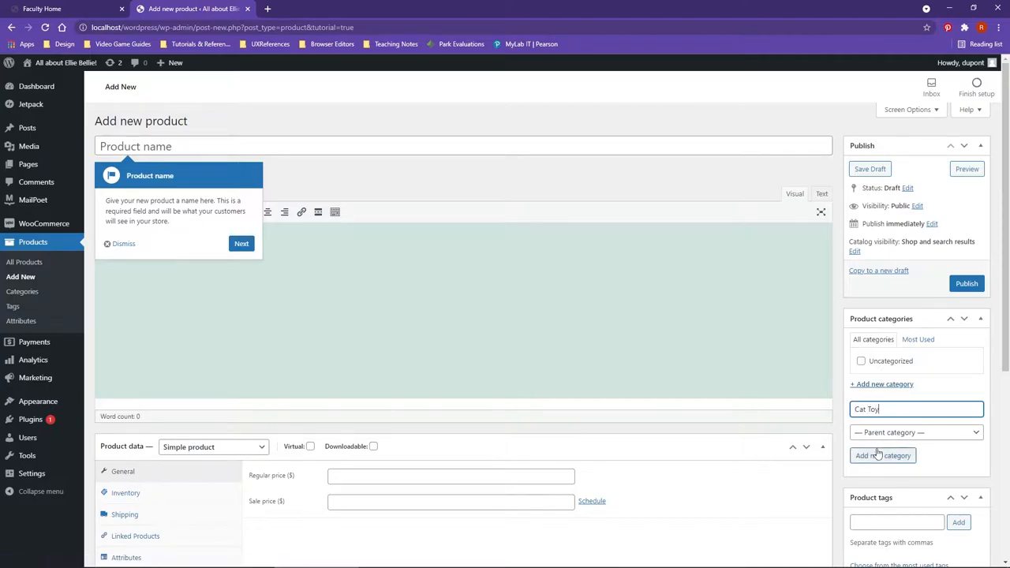
click(882, 455)
text(Red)
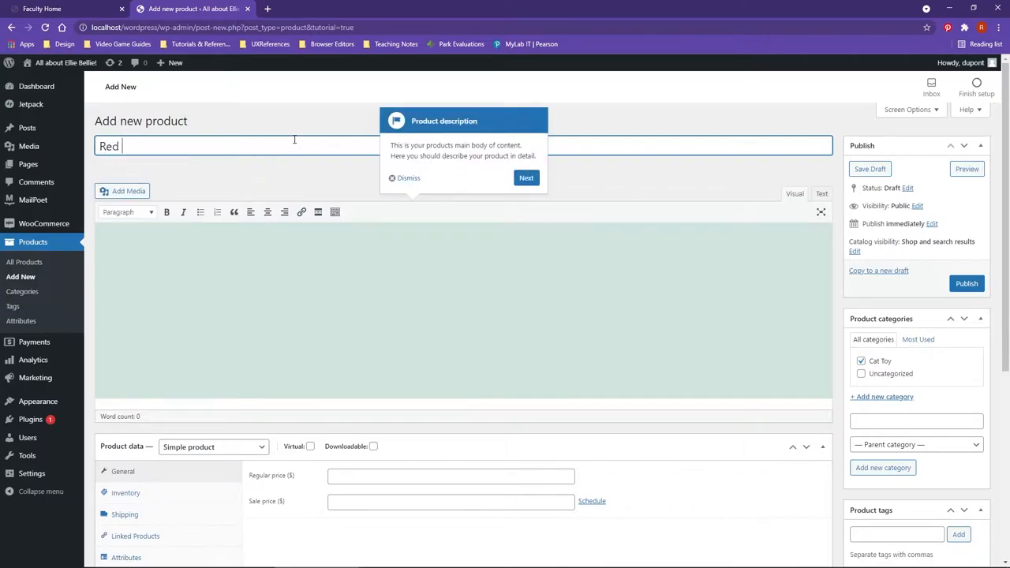
Name the product 'Red Ball' and describe it as a ball cats love chasing for exercise
text(Ball)
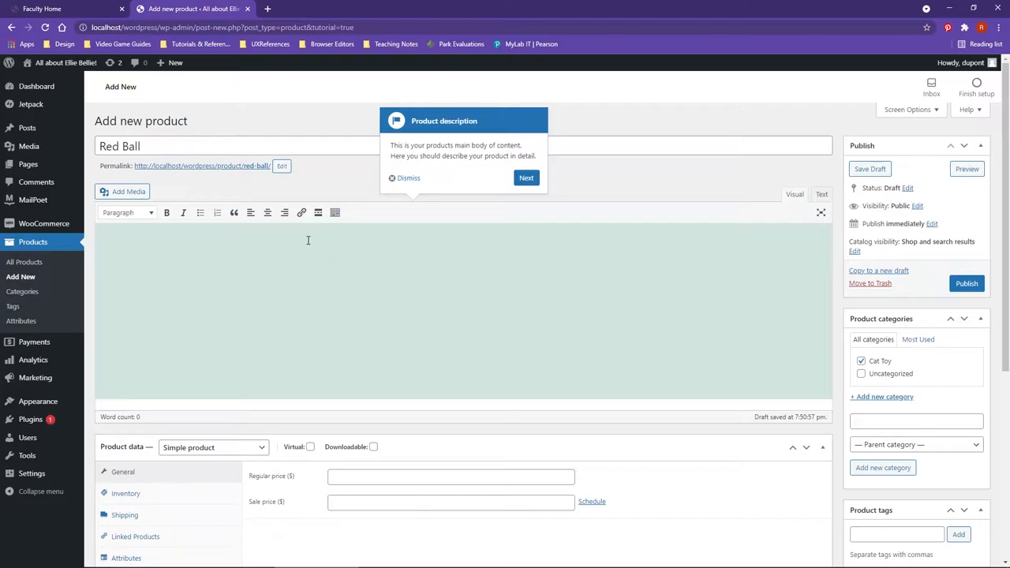
text(A red ball that)
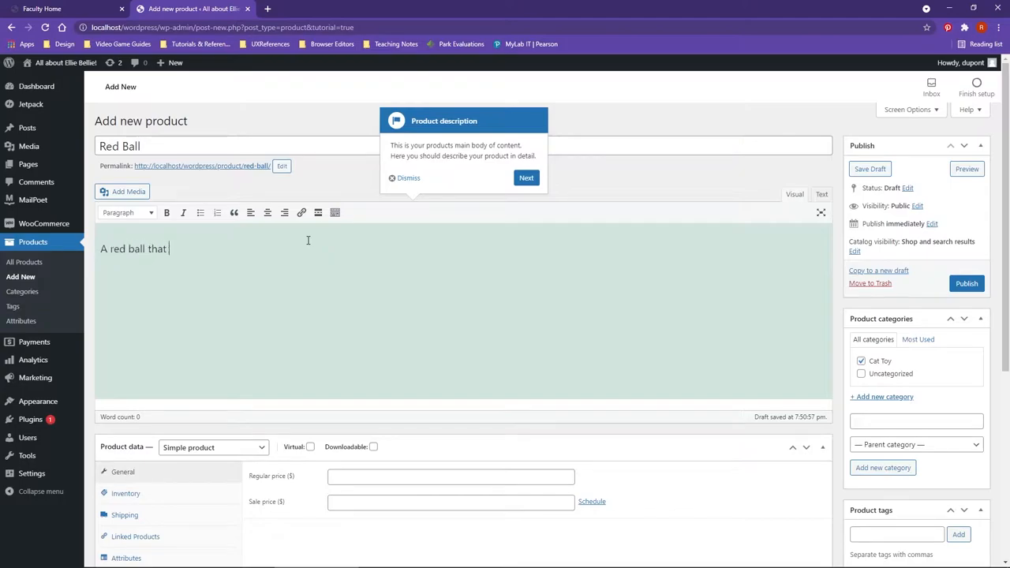
text(cats love)
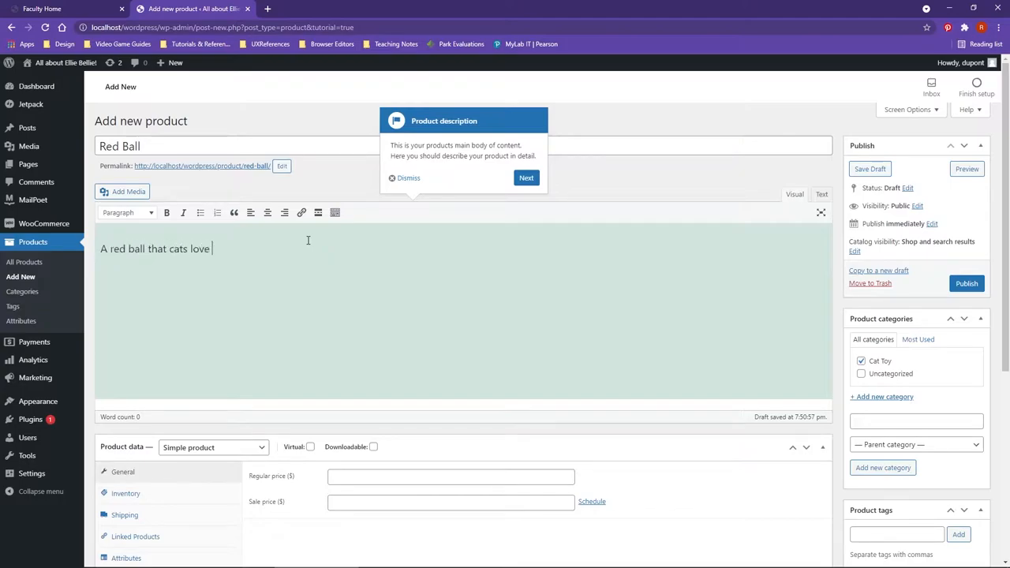
text(to chase. G)
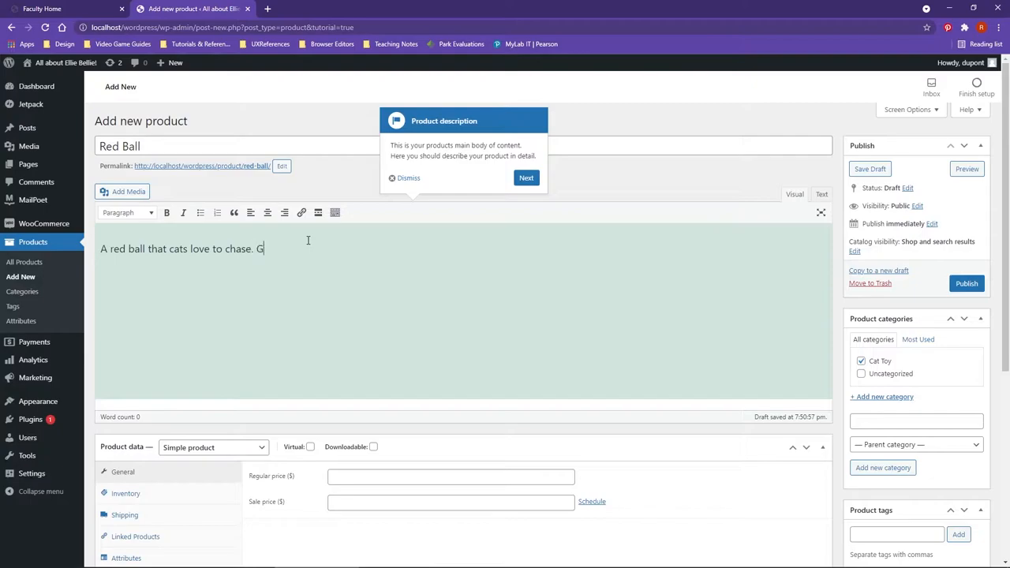
text(reat way to get your cat to exerc)
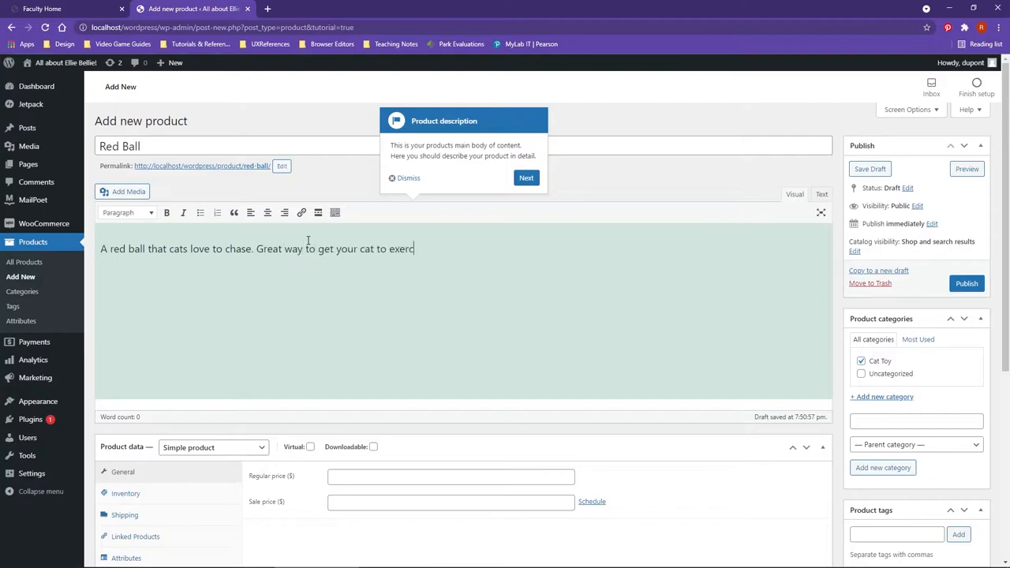
text(ise!)
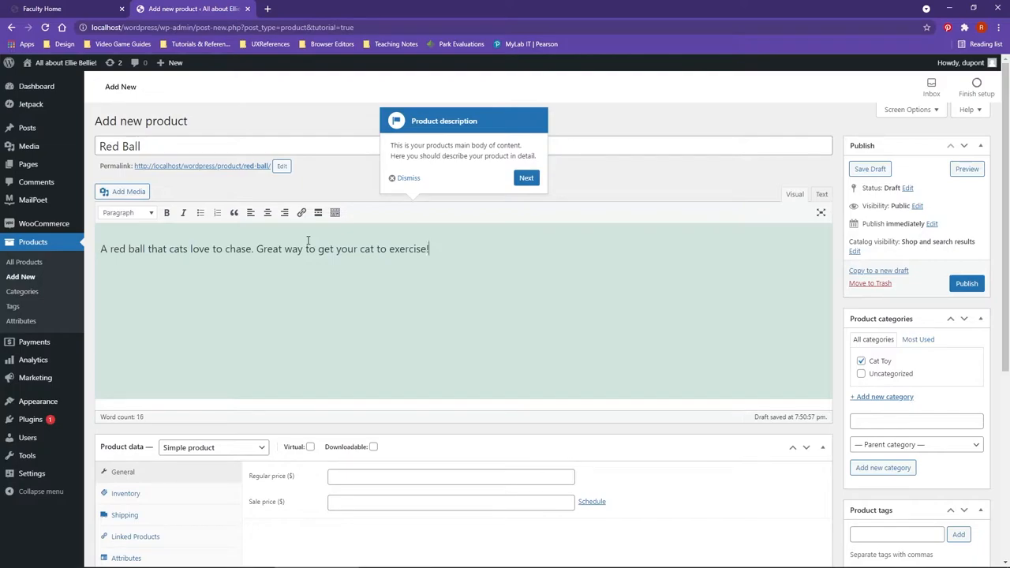
Enter a 5.00 regular price and review the Inventory and Shipping settings
scroll(down, 3)
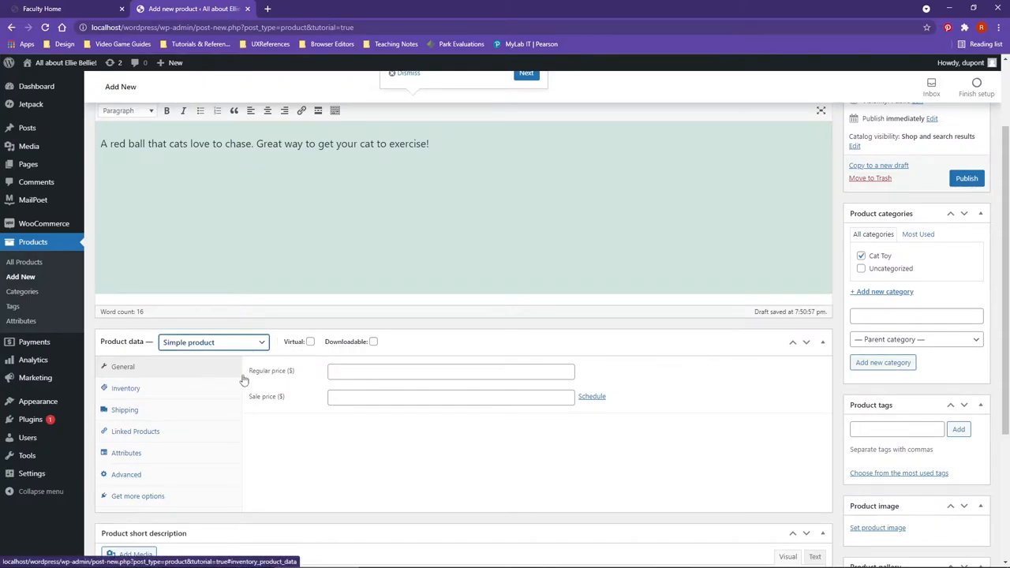
click(451, 371)
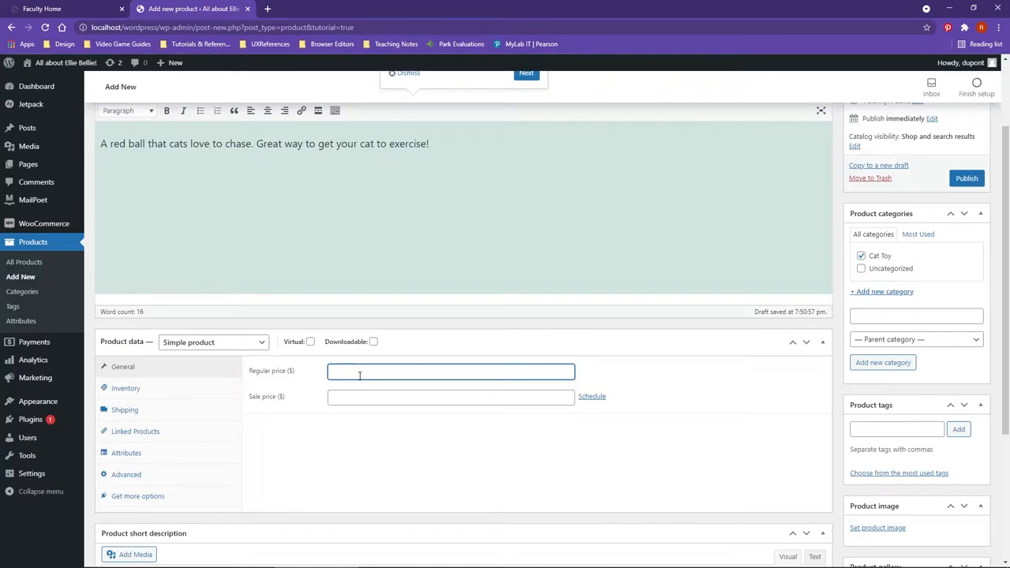
text(5.00)
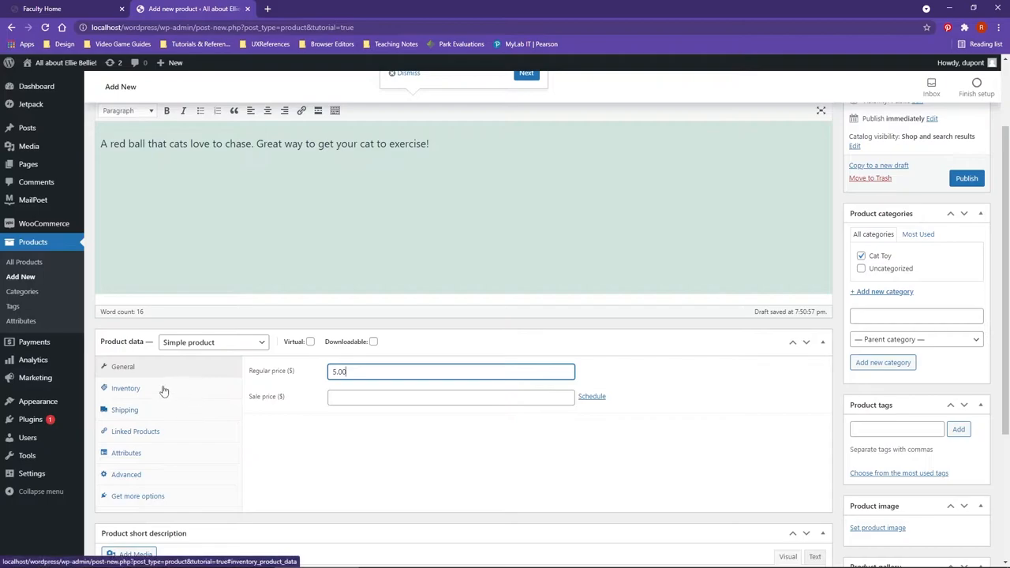
click(125, 387)
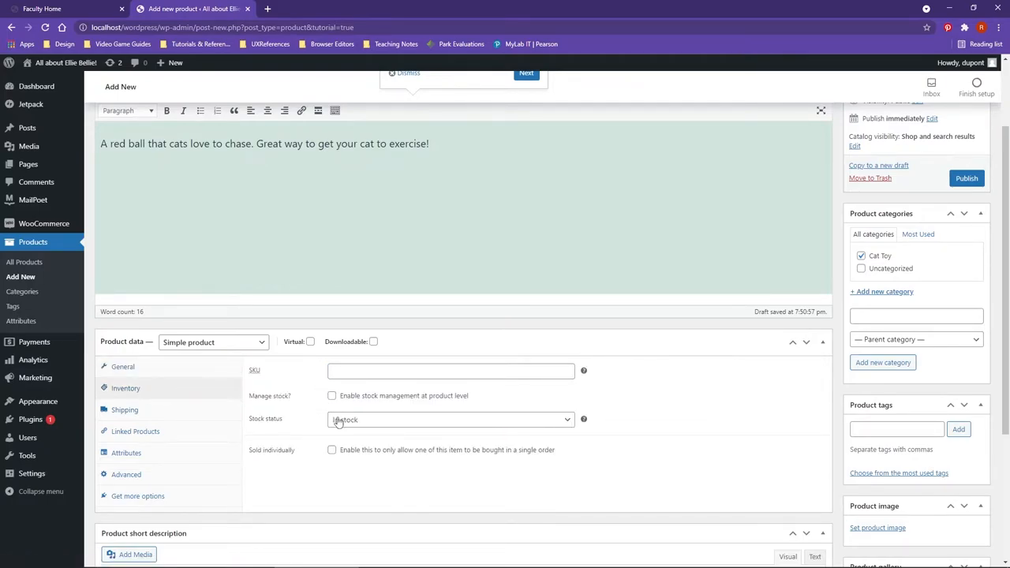
click(124, 409)
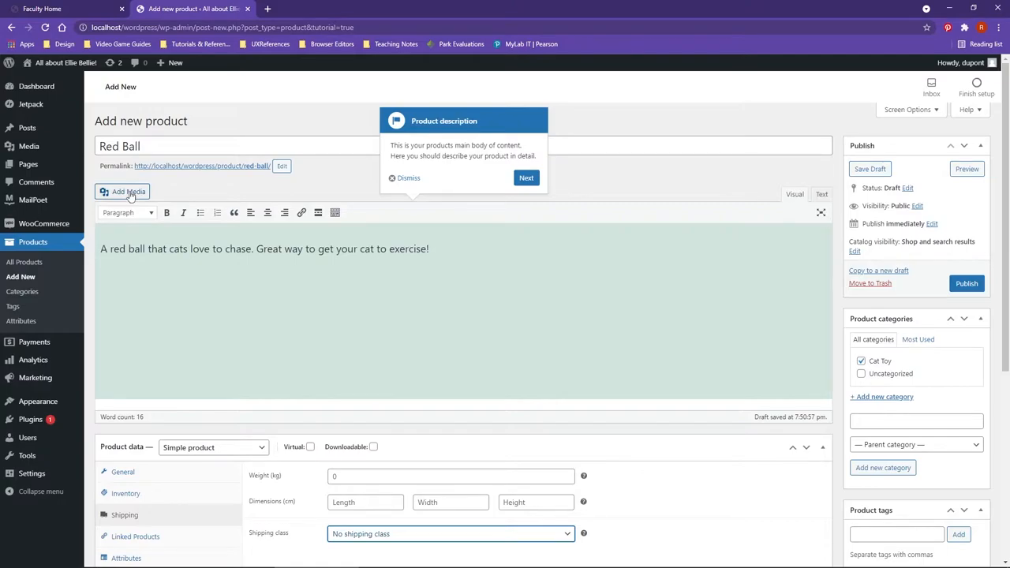
Insert the black cat photo from the media library into the description
click(123, 191)
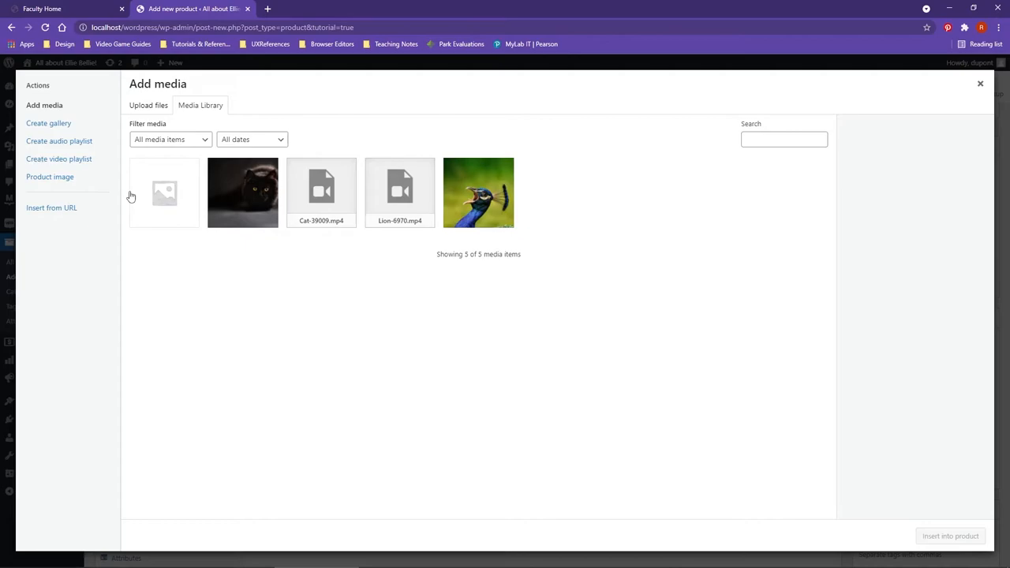
mouse_move(130, 204)
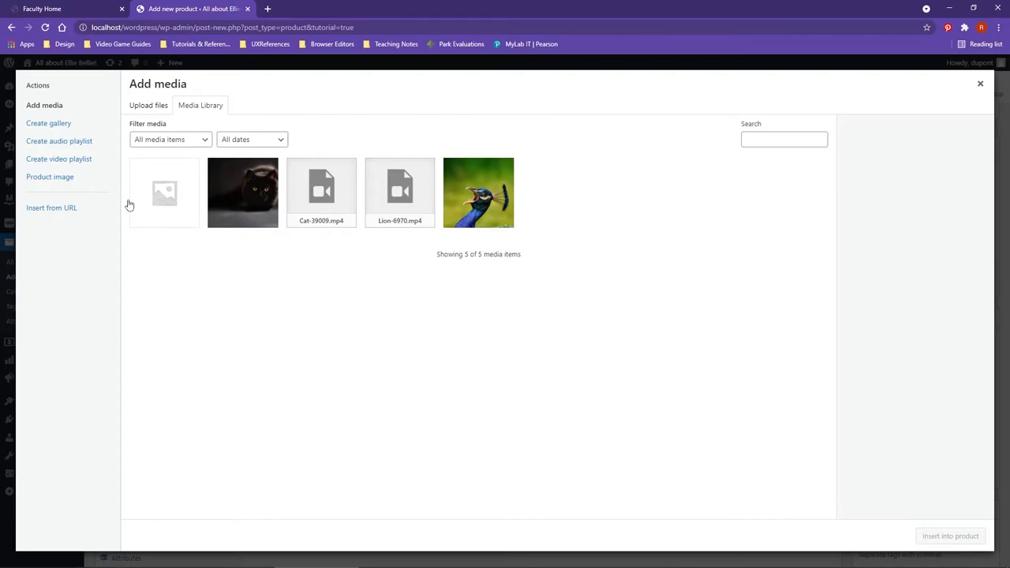
mouse_move(133, 219)
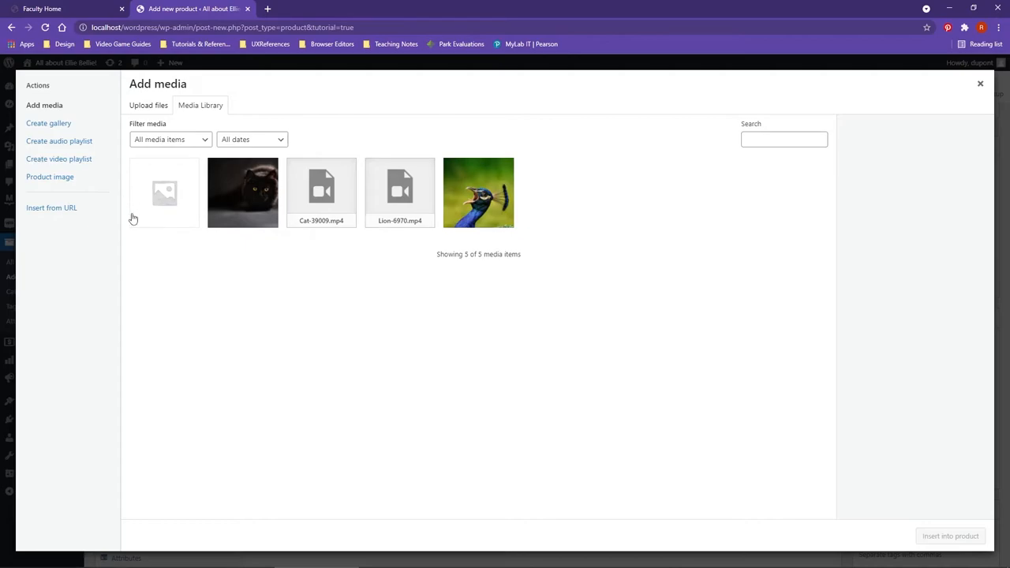
mouse_move(270, 276)
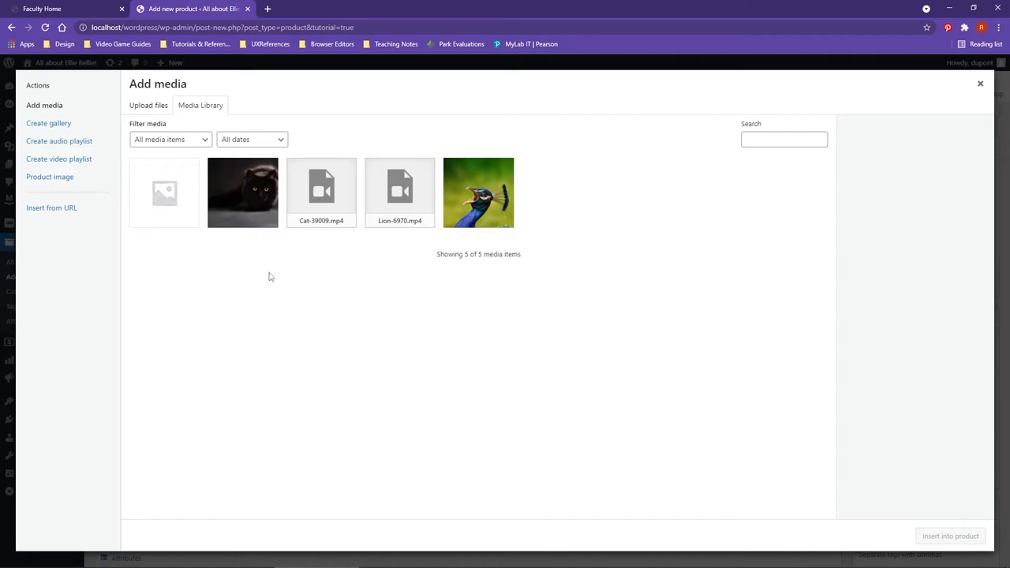
mouse_move(218, 290)
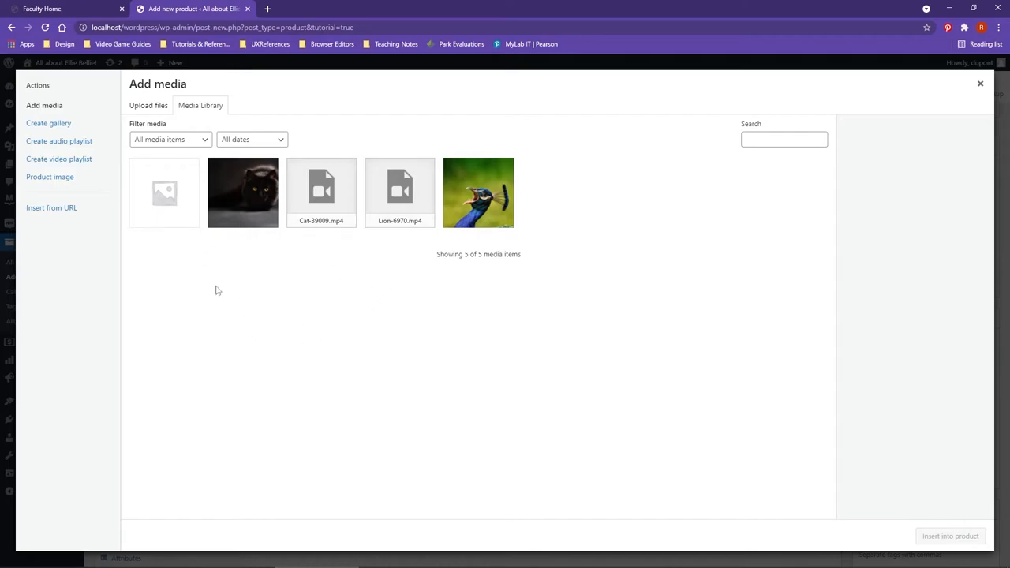
mouse_move(275, 311)
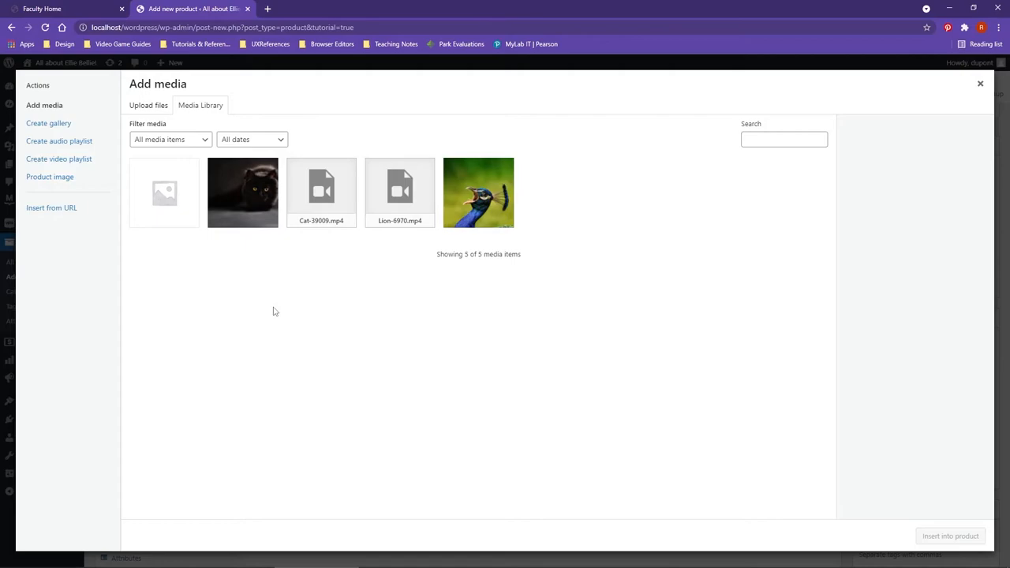
mouse_move(524, 209)
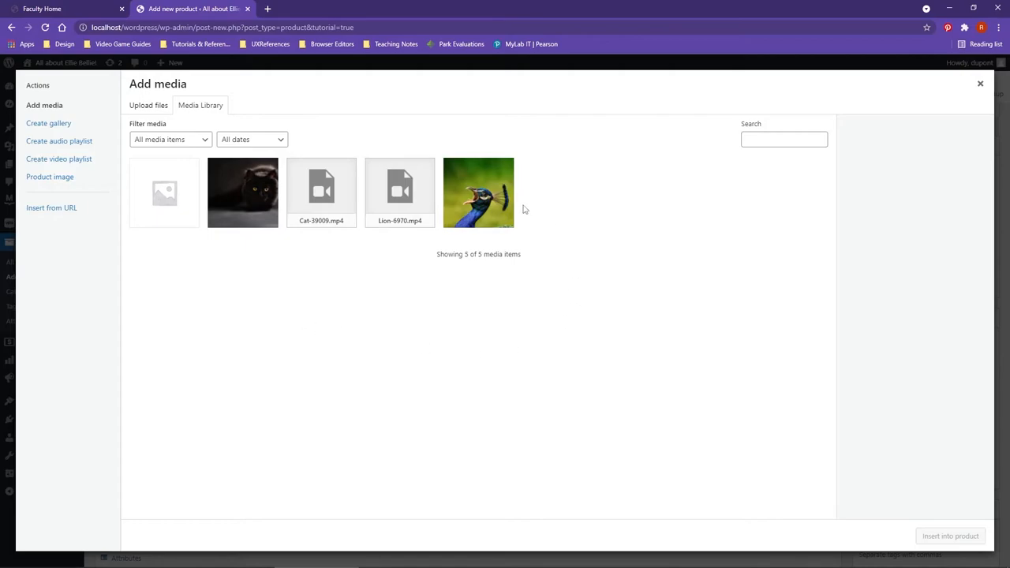
mouse_move(363, 324)
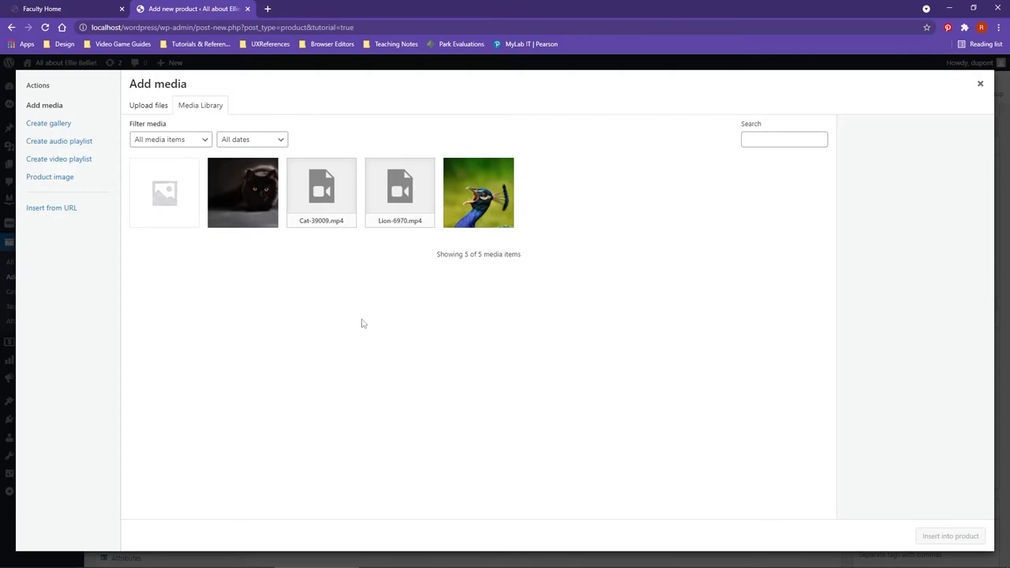
mouse_move(299, 296)
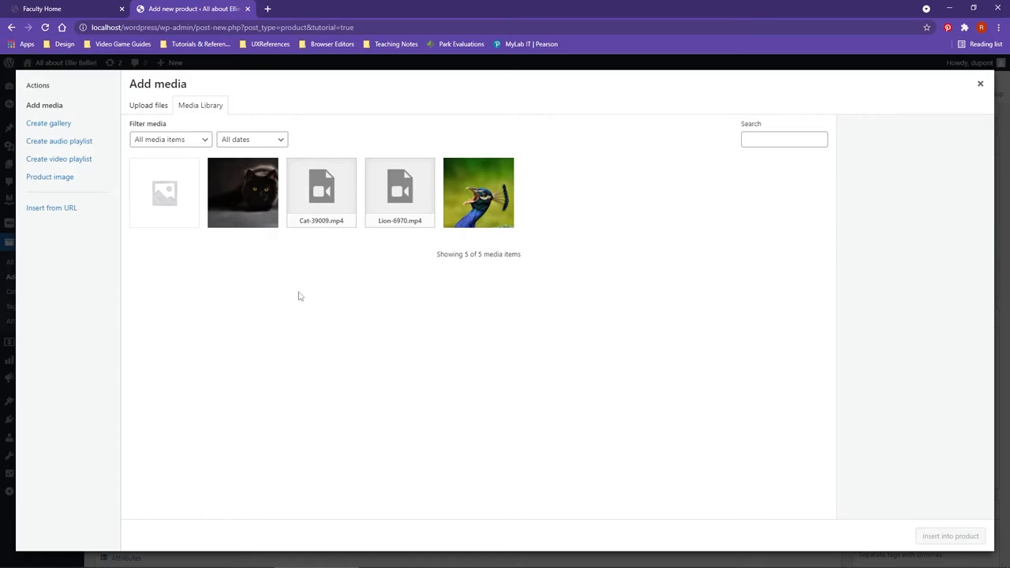
mouse_move(259, 275)
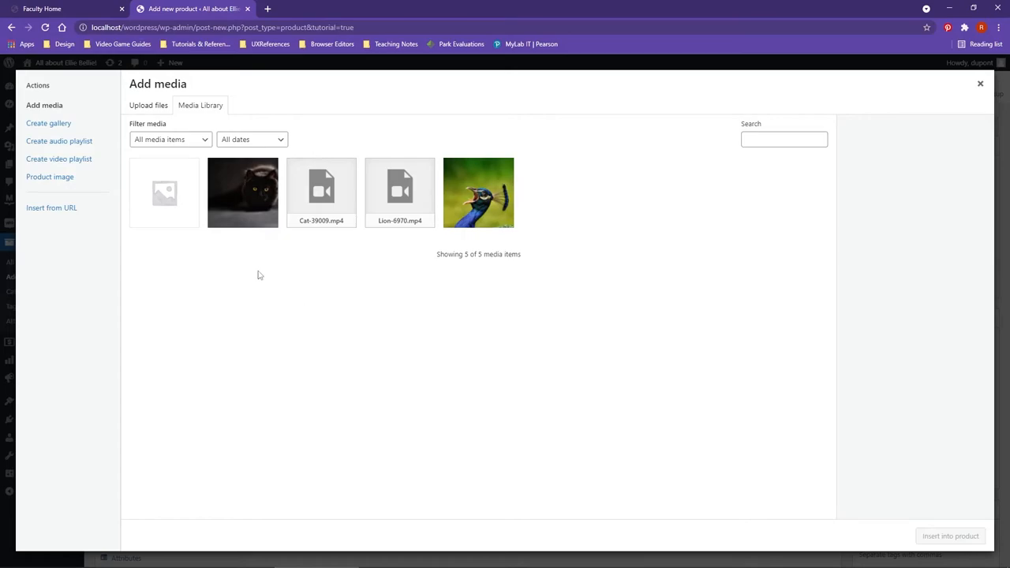
click(242, 192)
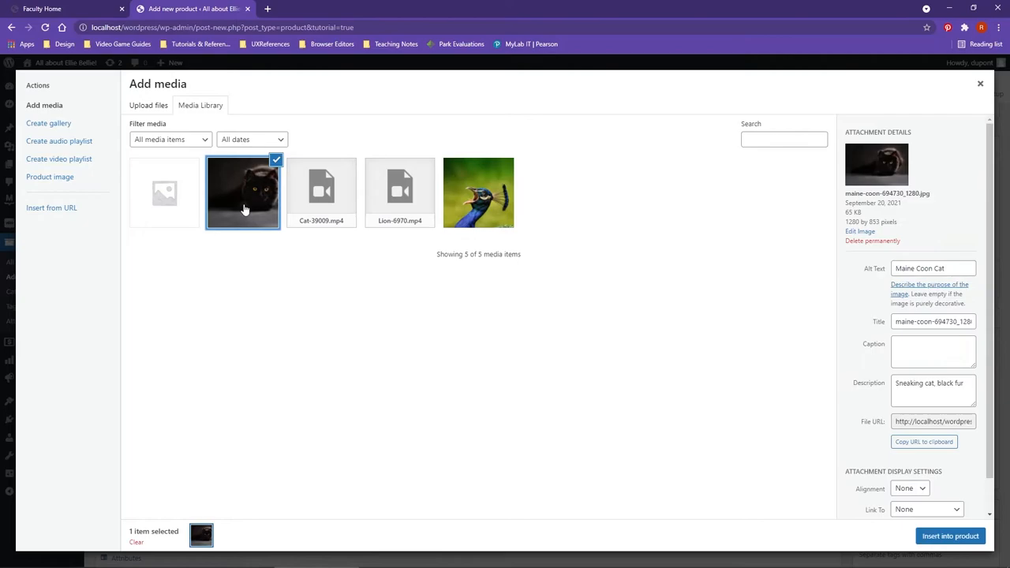
mouse_move(859, 460)
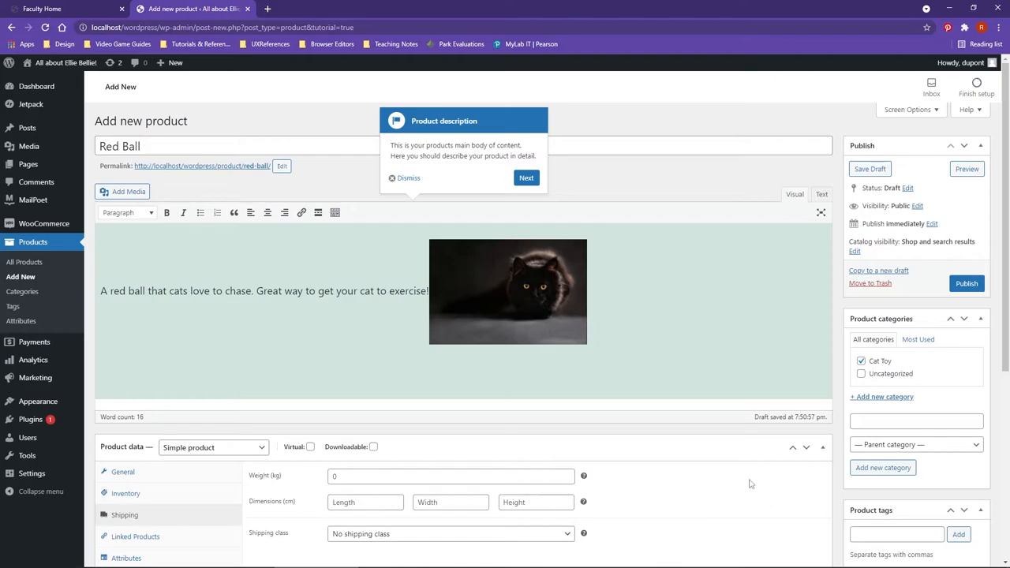
Dismiss the tour tips, mark Red Ball as virtual, and preview it on the storefront
click(527, 177)
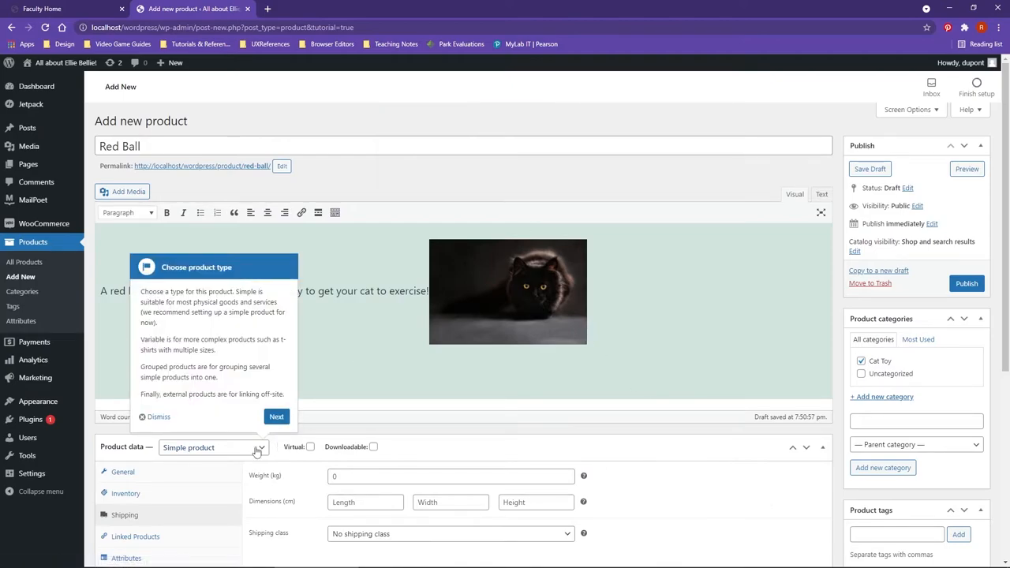
click(276, 417)
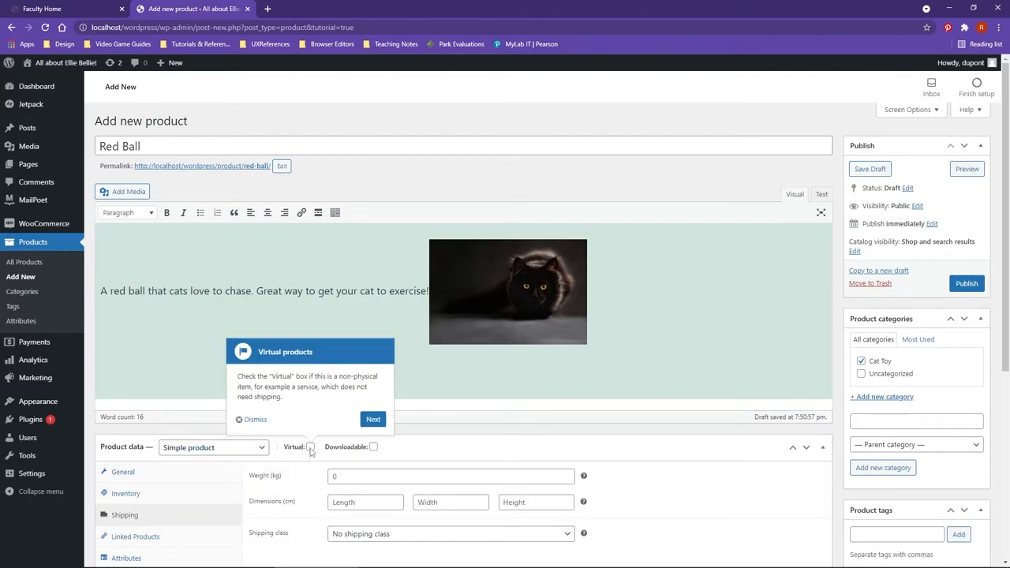
click(373, 419)
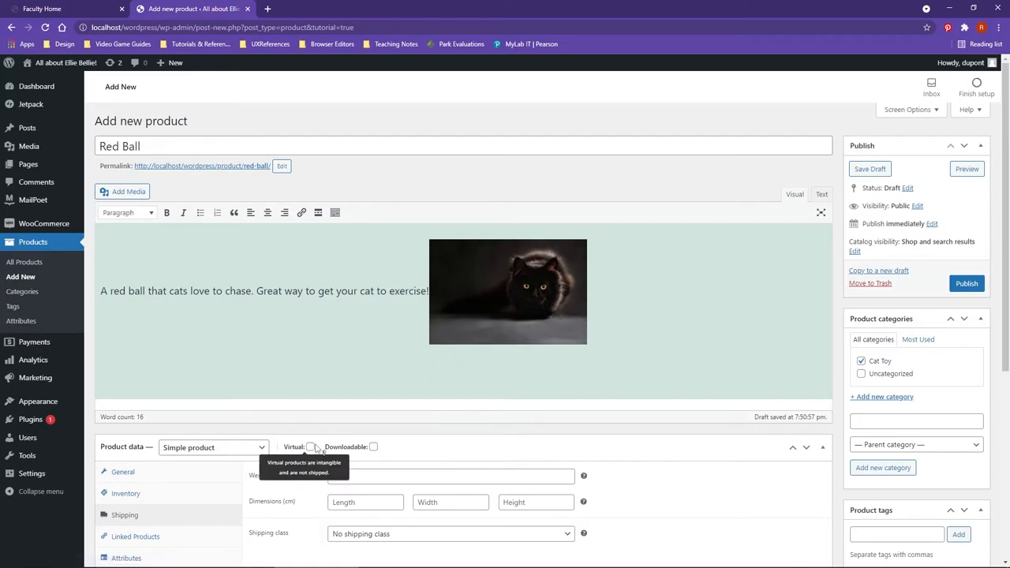
click(310, 446)
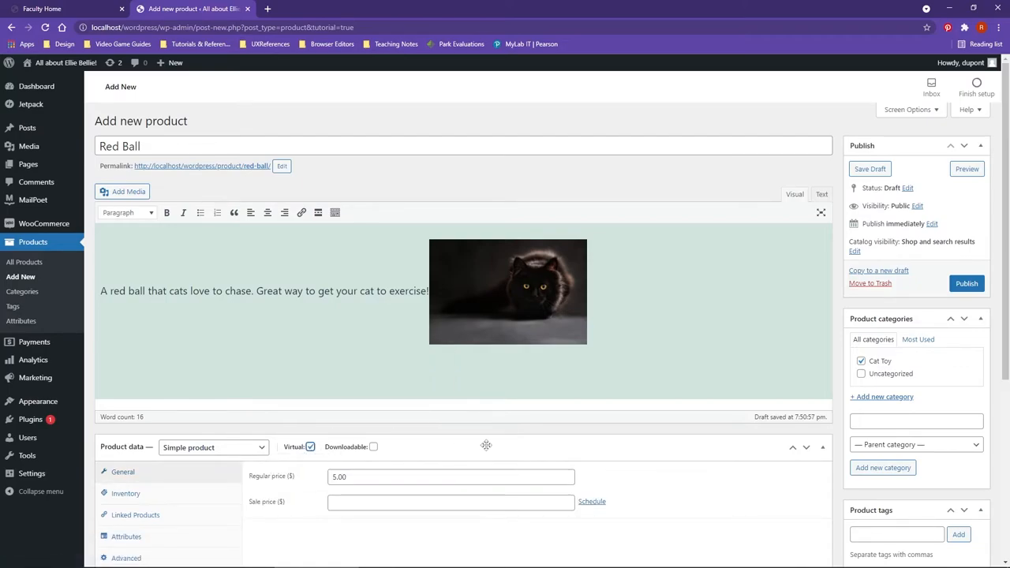
mouse_move(640, 441)
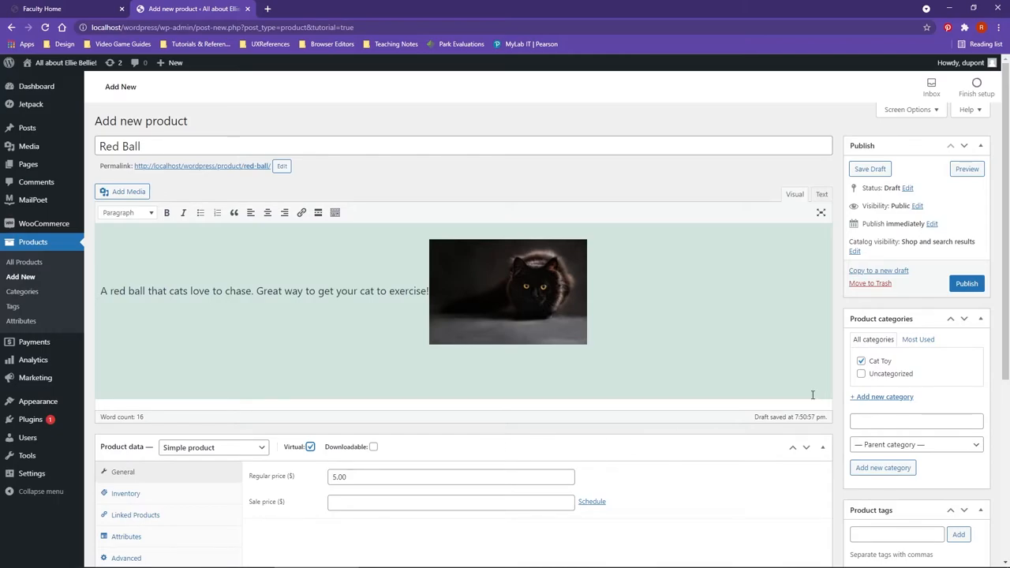
click(967, 169)
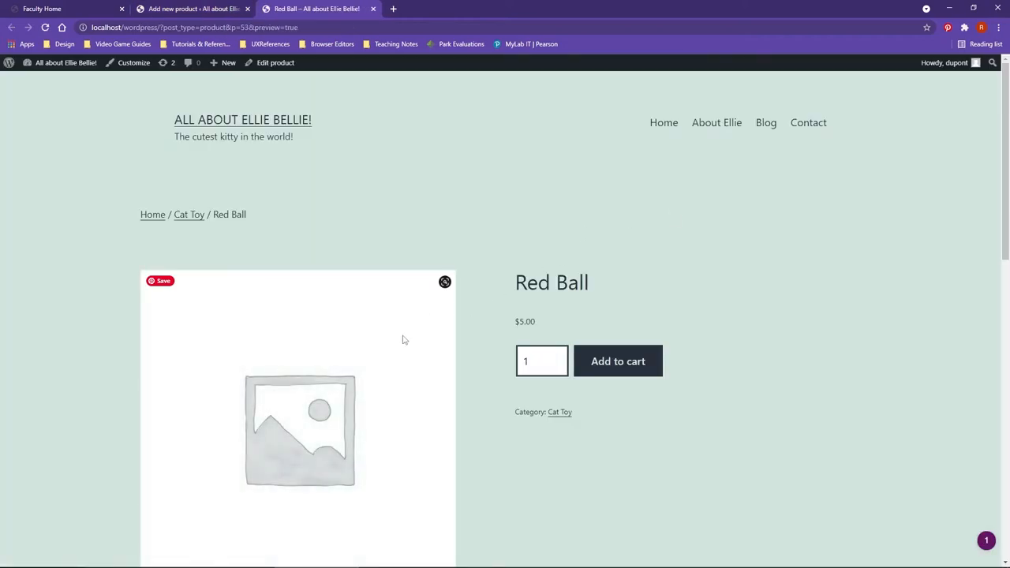
scroll(down, 3)
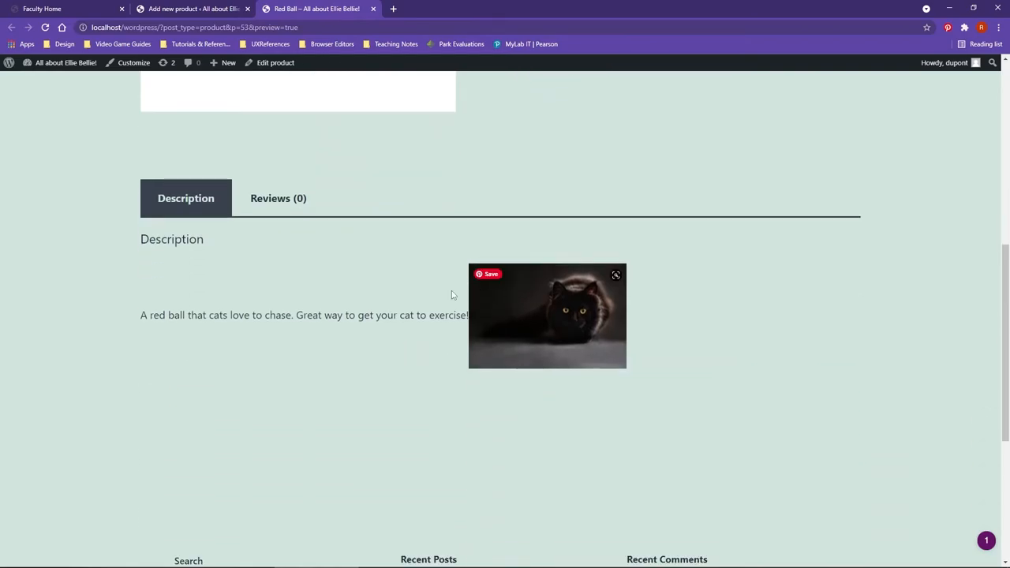
mouse_move(511, 332)
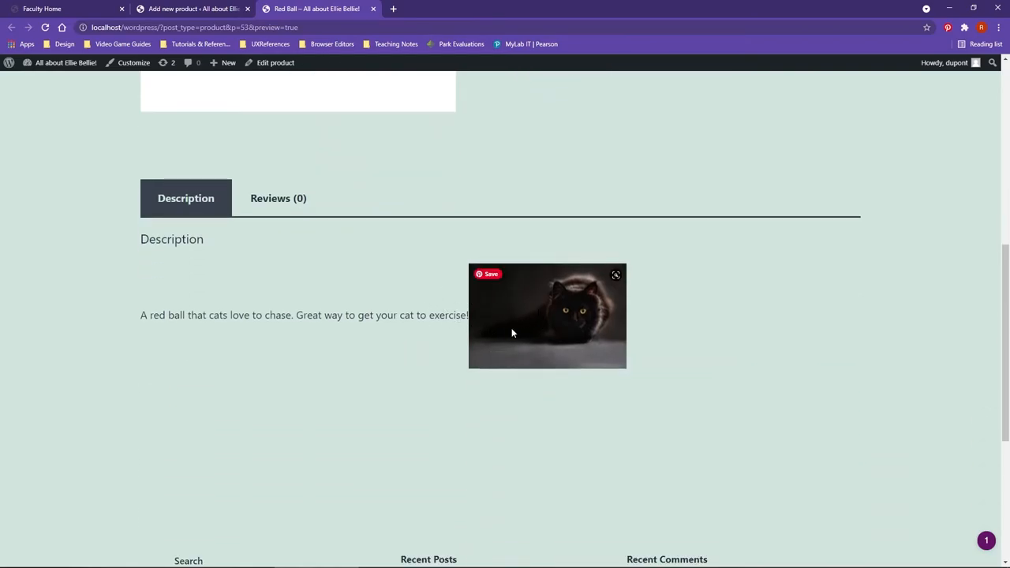
scroll(up, 3)
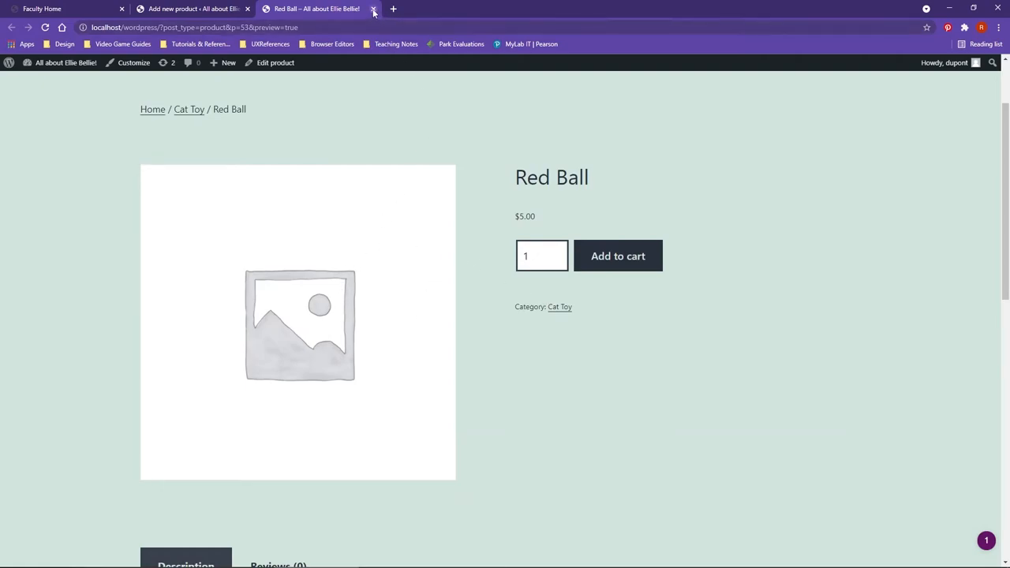
click(373, 9)
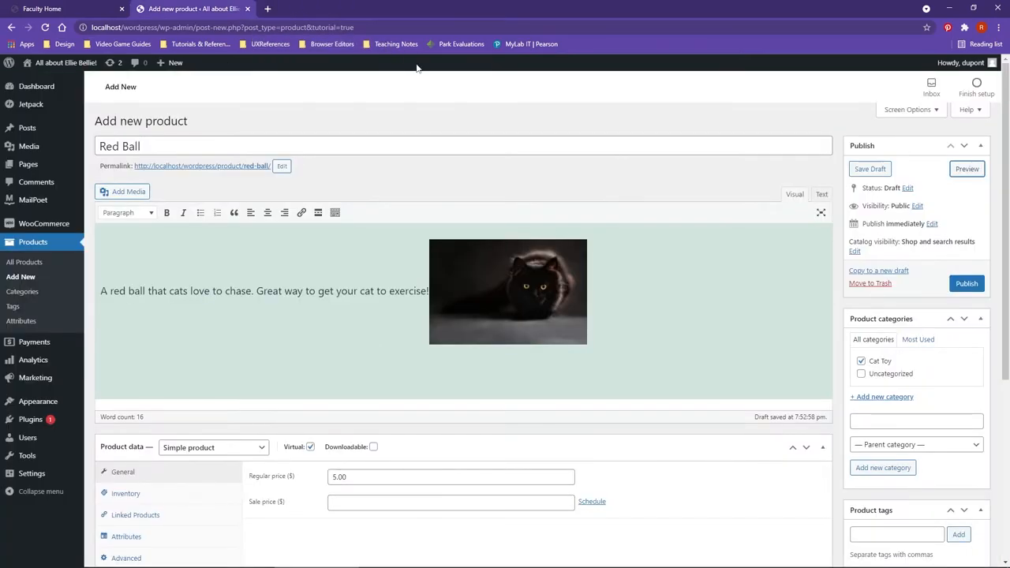
mouse_move(597, 108)
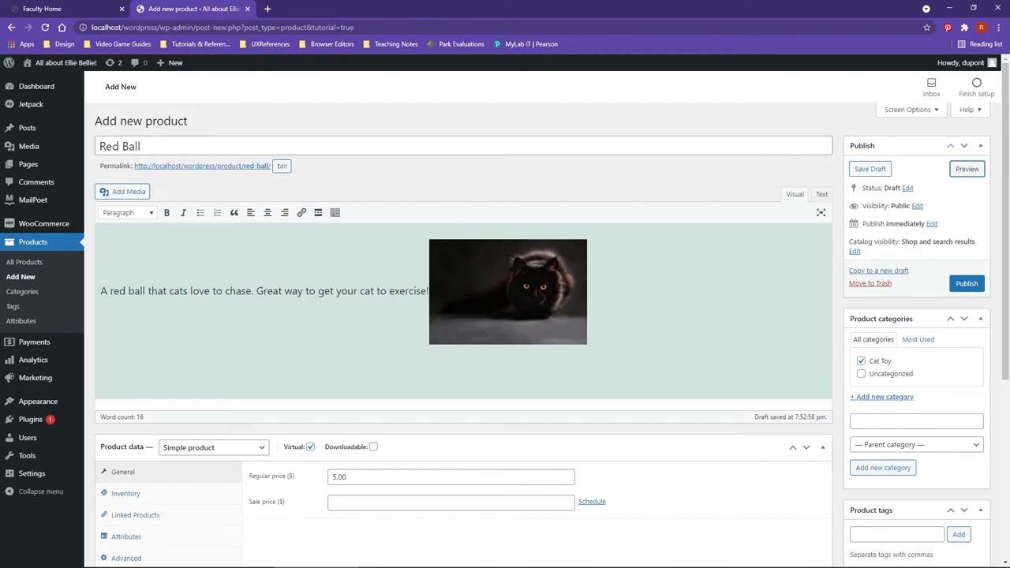
Open the Set product image chooser in the Product image box
scroll(down, 3)
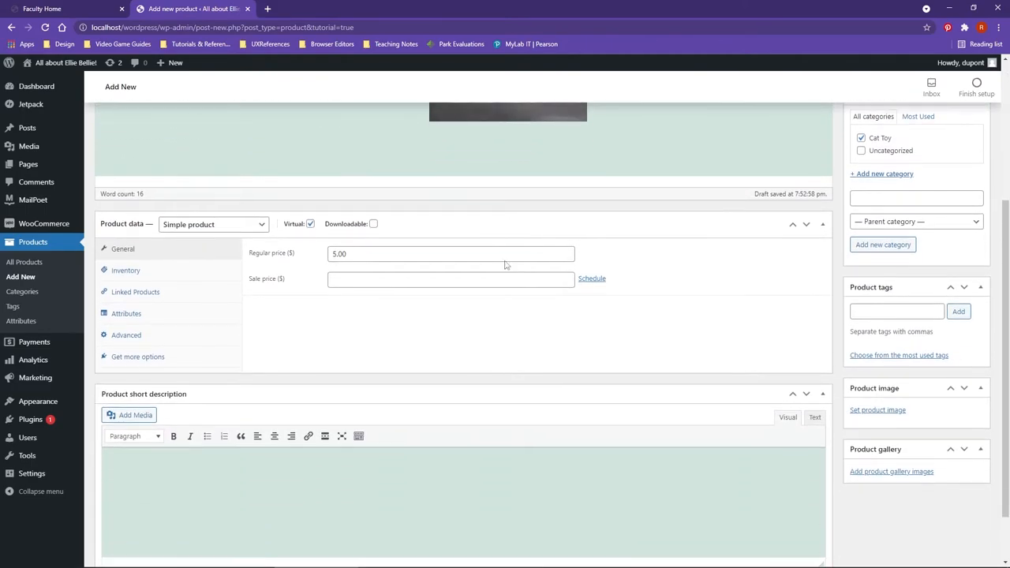
scroll(down, 3)
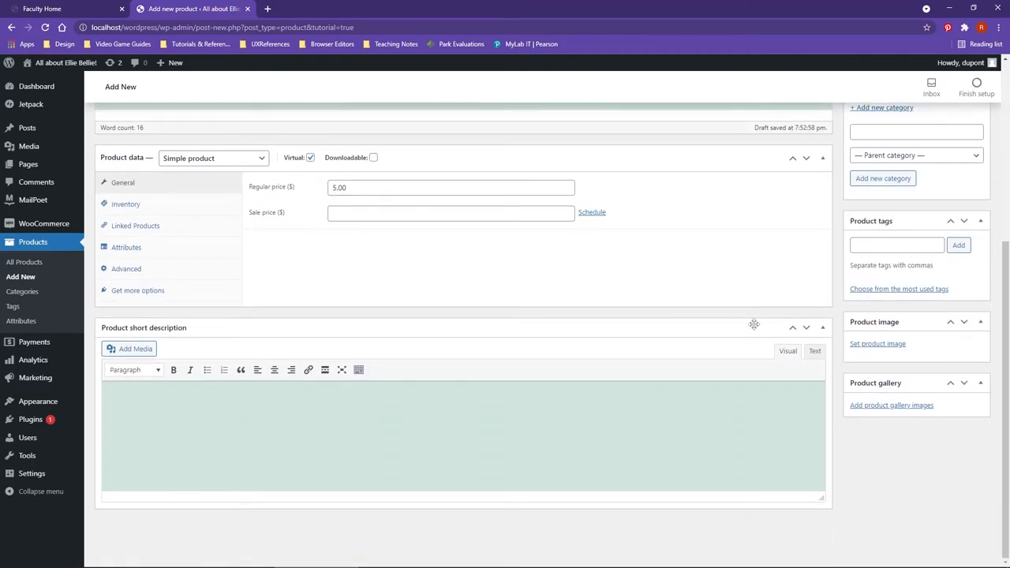
mouse_move(830, 344)
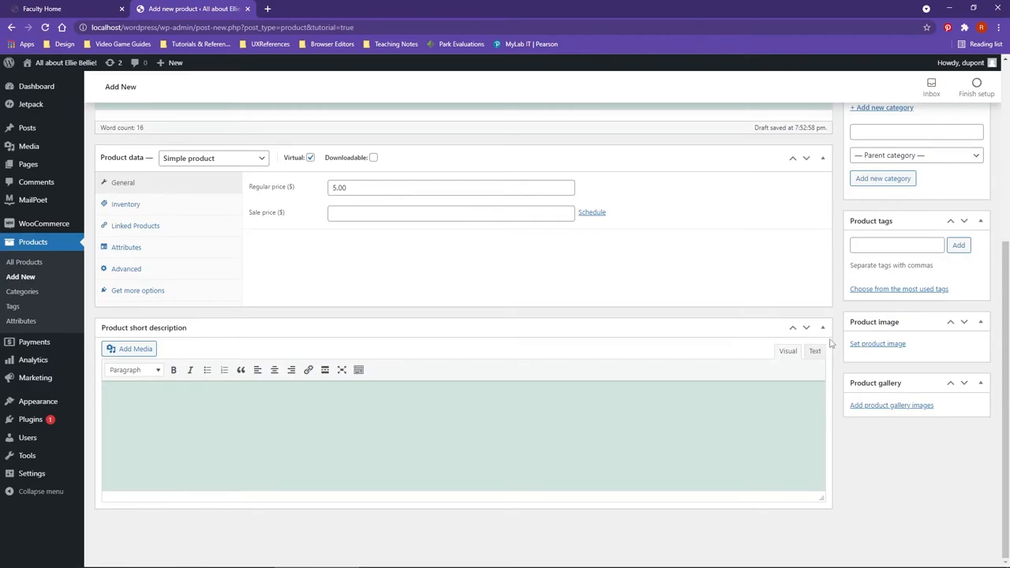
mouse_move(878, 344)
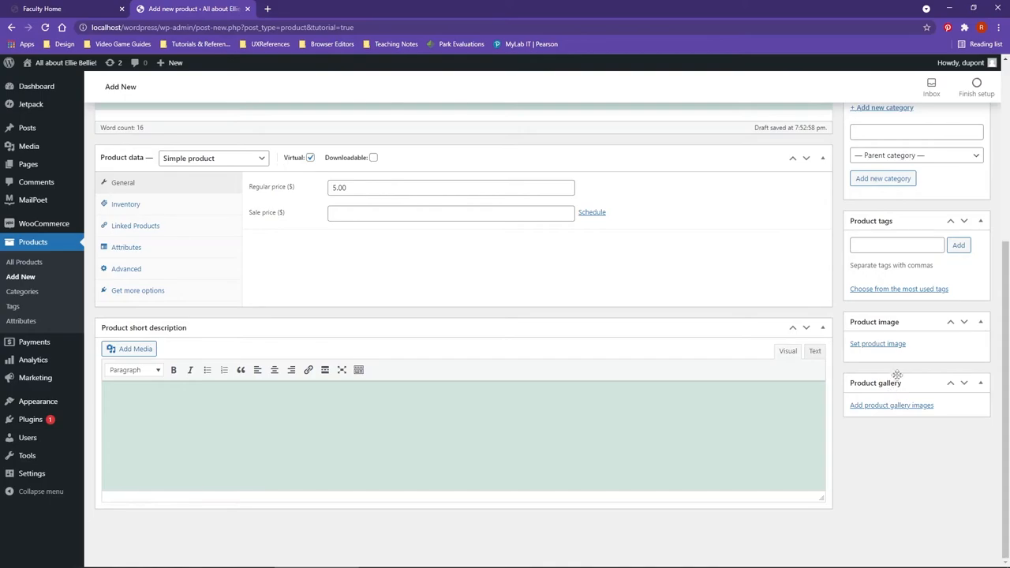
click(877, 343)
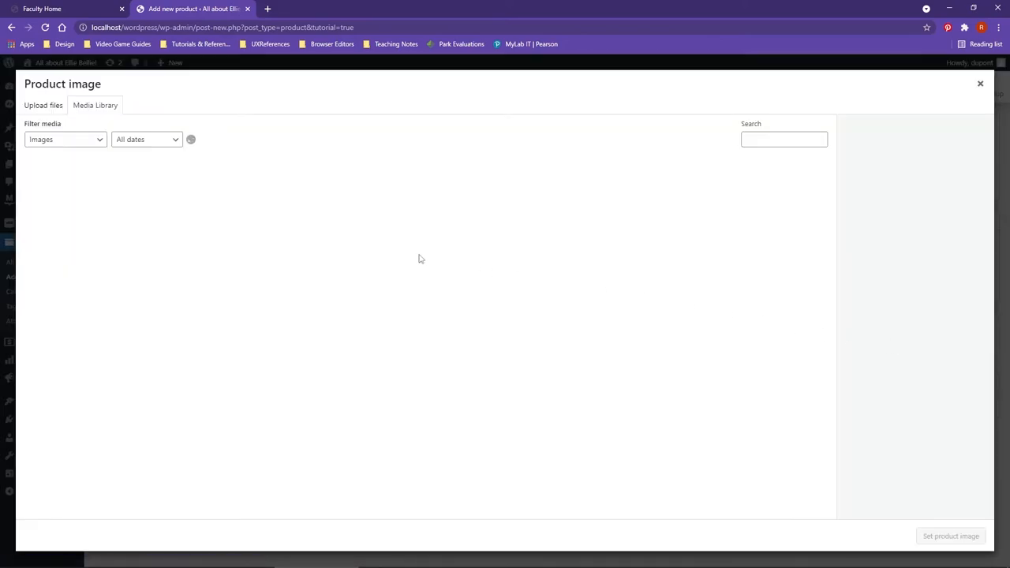
Pick the black cat photo and confirm it as Red Ball's product image
click(142, 194)
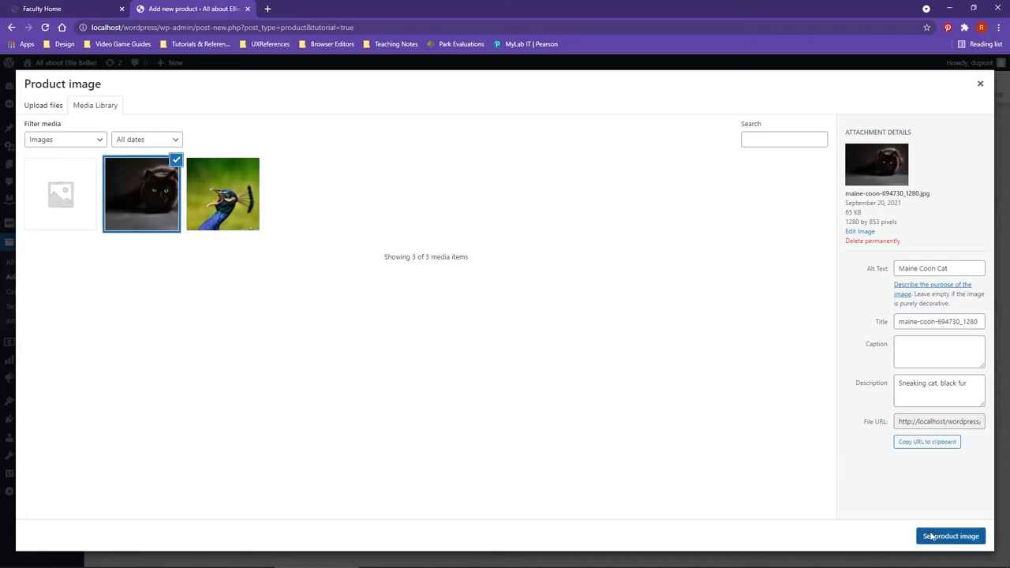
click(950, 536)
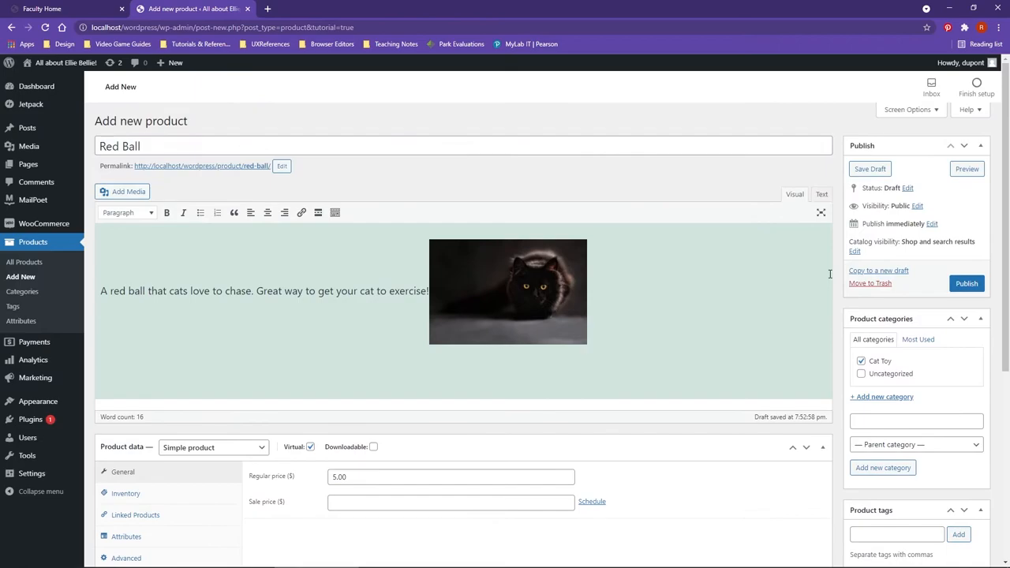
Preview Red Ball's product page, then browse the site's Home page
click(967, 168)
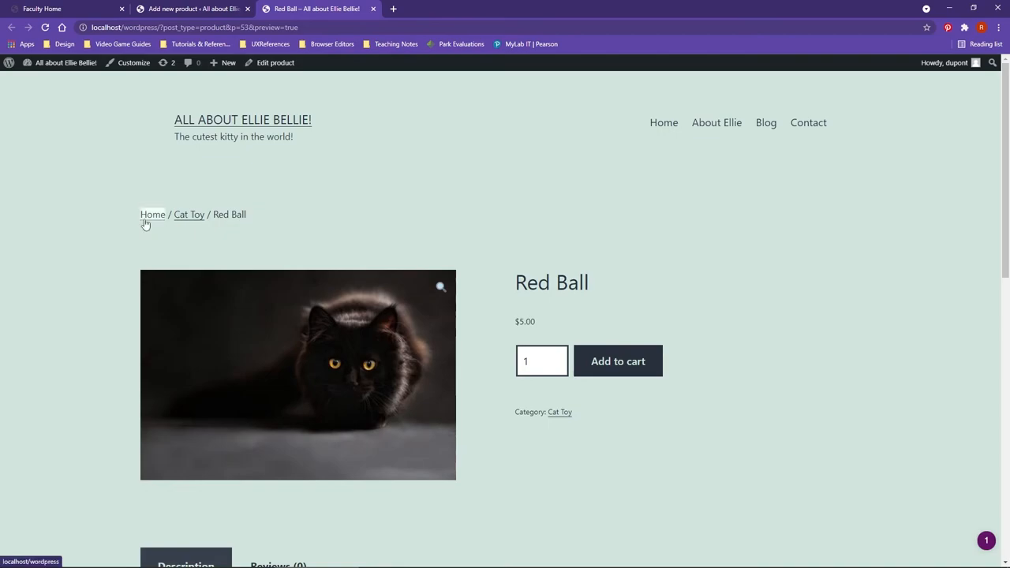
click(153, 214)
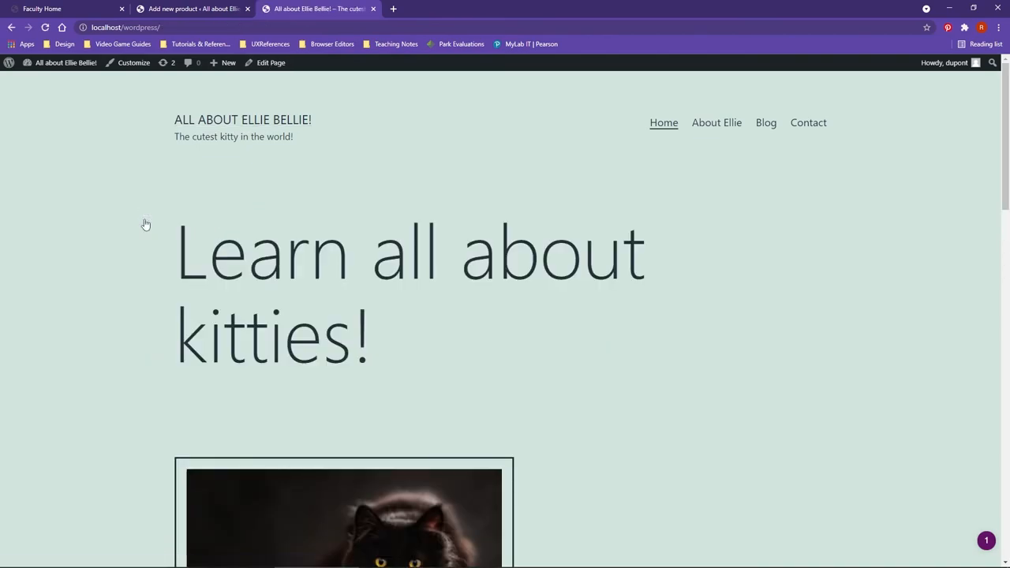
scroll(down, 3)
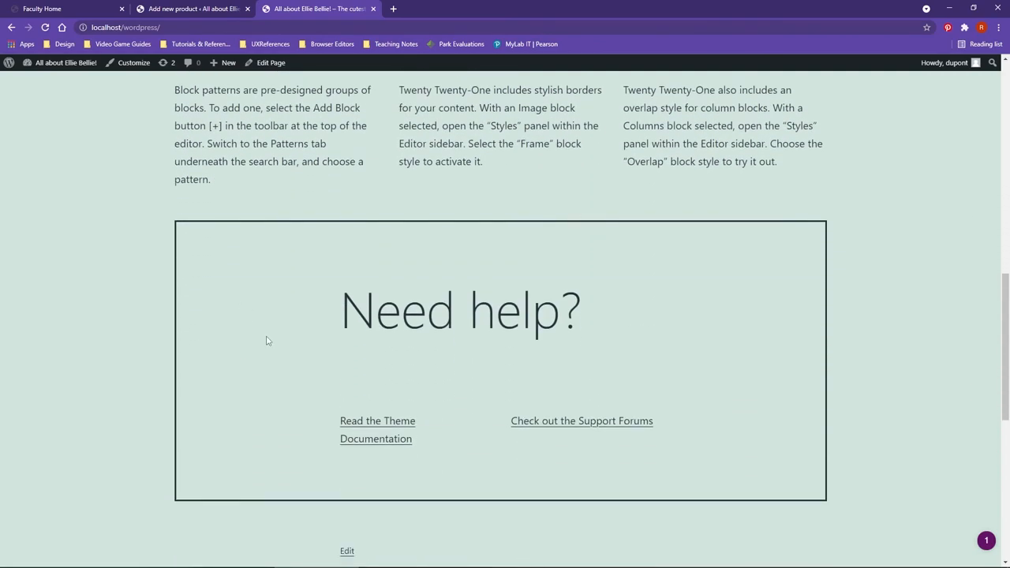
scroll(down, 3)
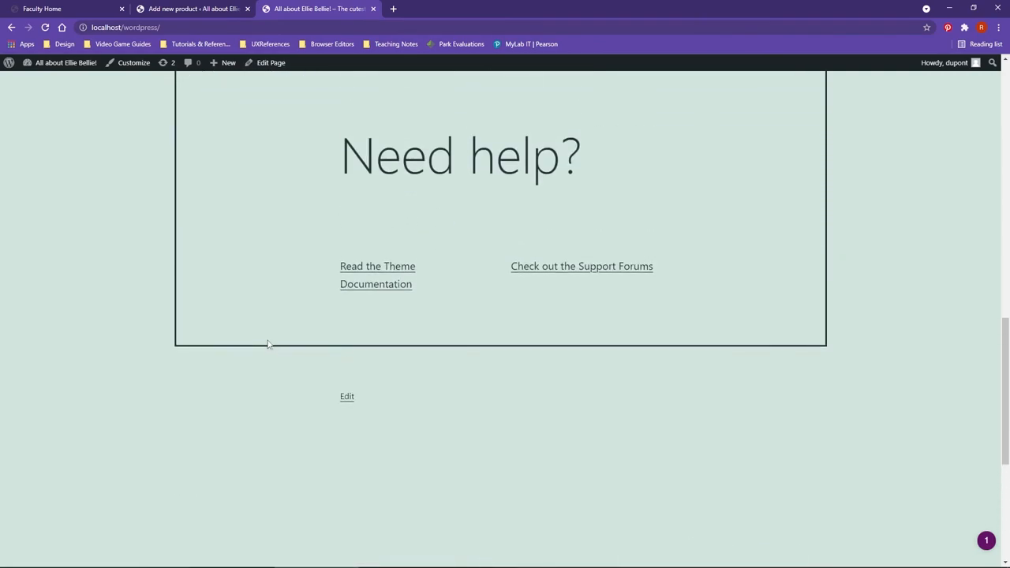
scroll(up, 3)
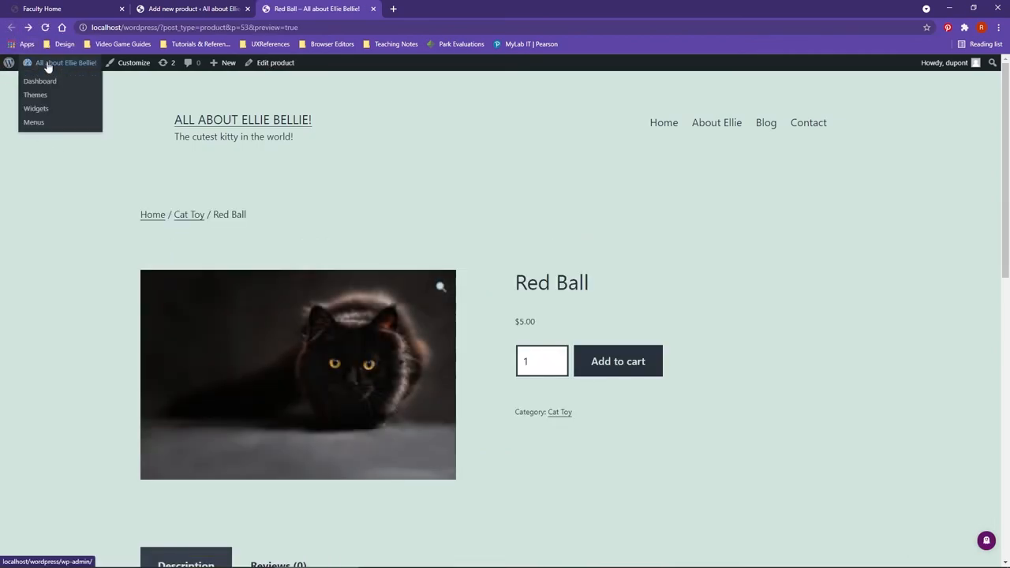
Navigate from the Dashboard through WooCommerce to Products > Categories to view Uncategorized and Cat Toy
click(39, 81)
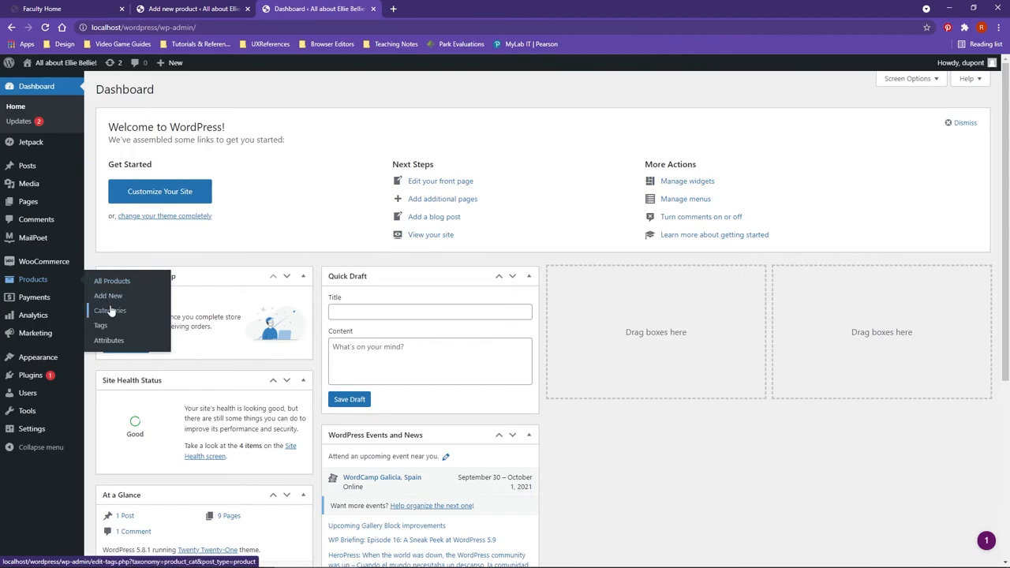
mouse_move(44, 261)
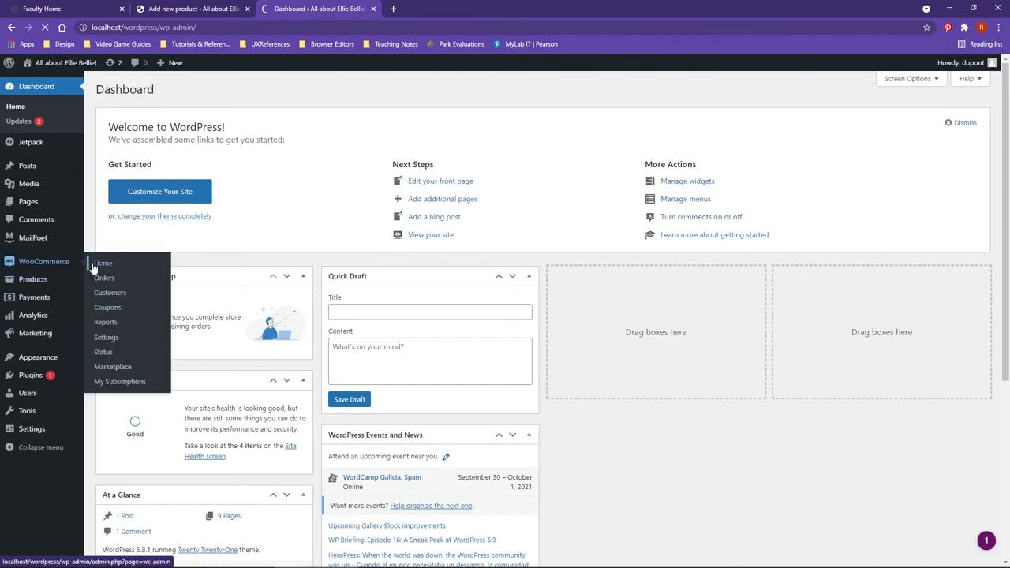
click(103, 263)
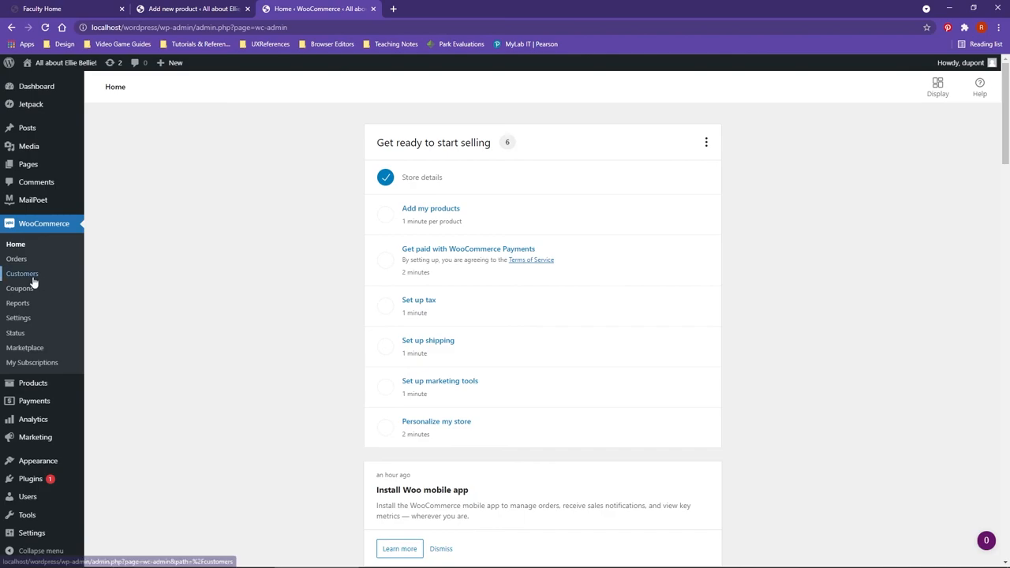
mouse_move(33, 383)
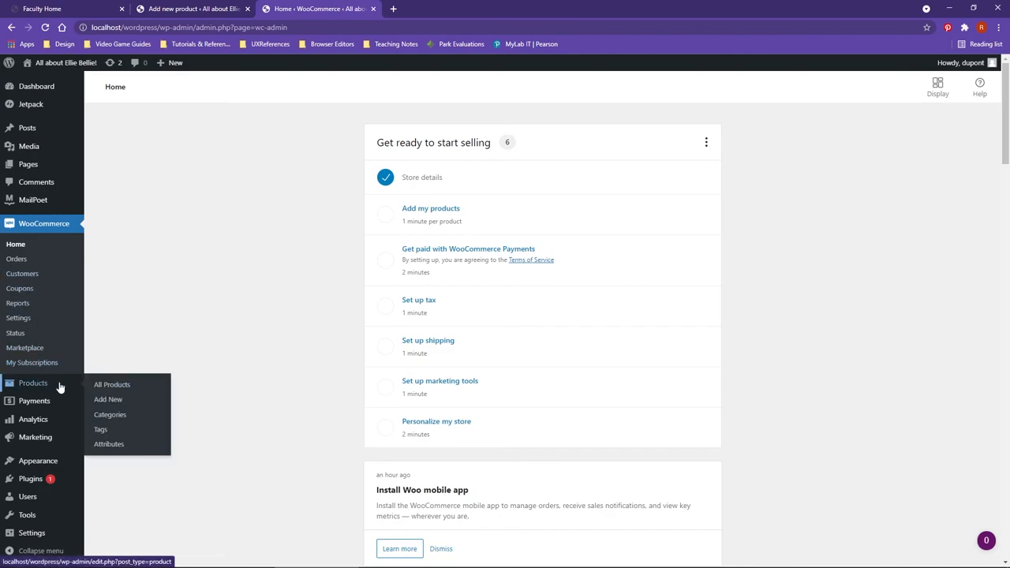
mouse_move(110, 415)
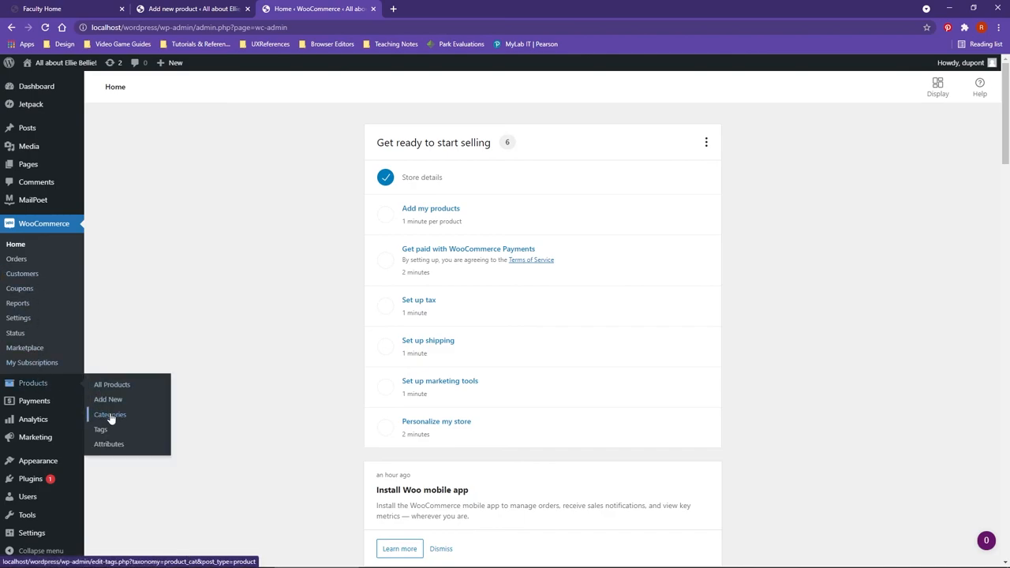
click(109, 414)
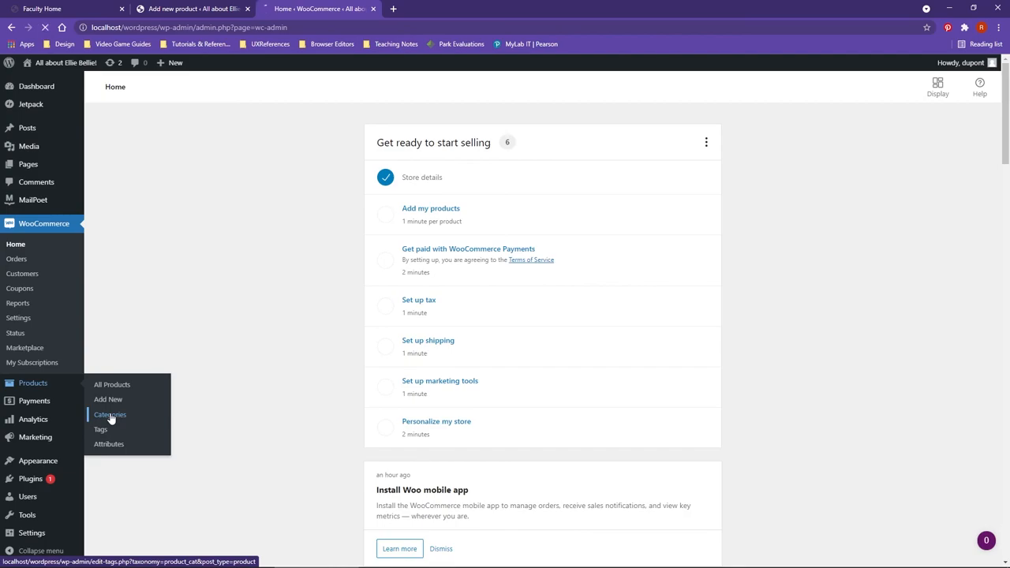
click(109, 415)
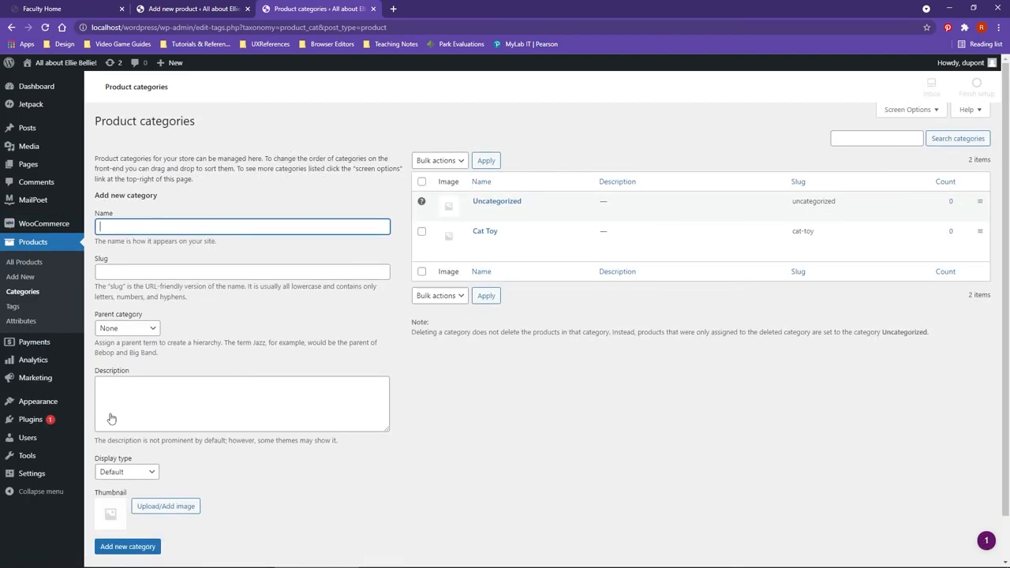